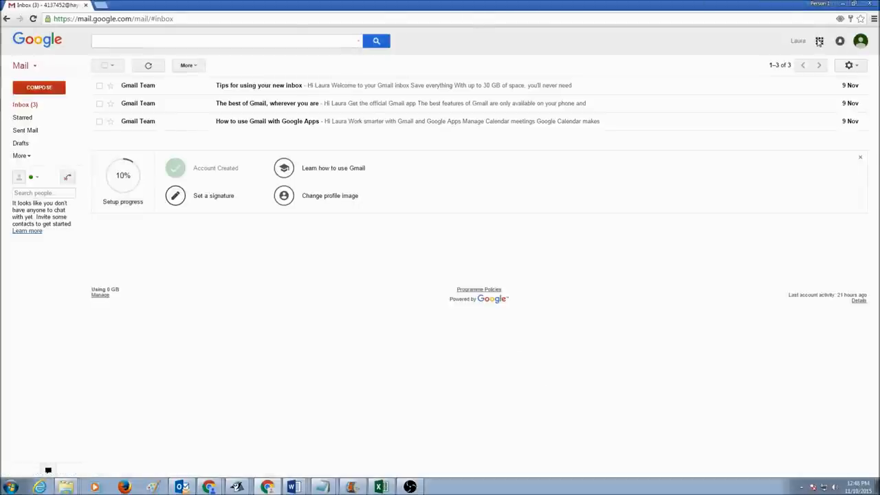
# From Gmail's Google apps grid, reach the full product directory and scroll to Home & Office apps.
pyautogui.click(819, 42)
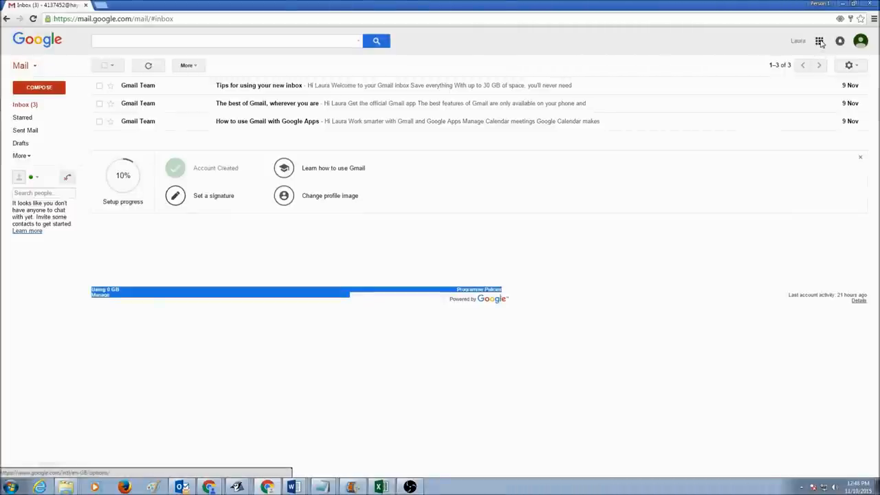
pyautogui.click(819, 41)
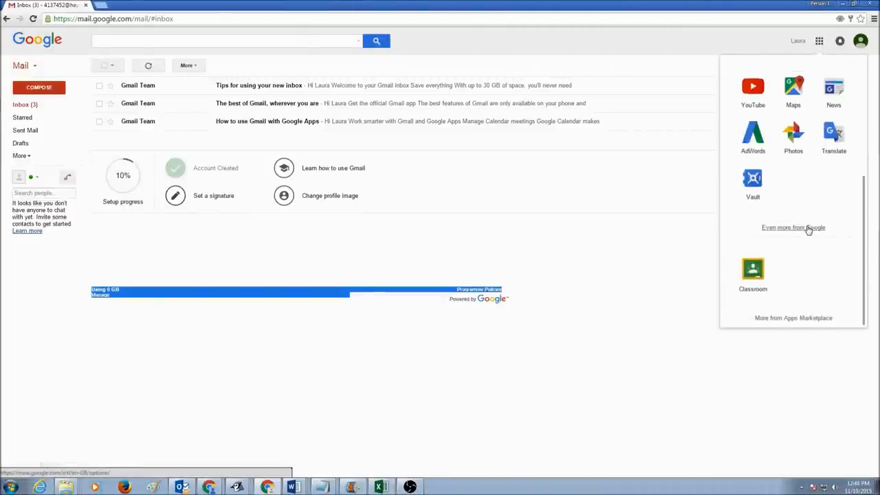
pyautogui.click(792, 227)
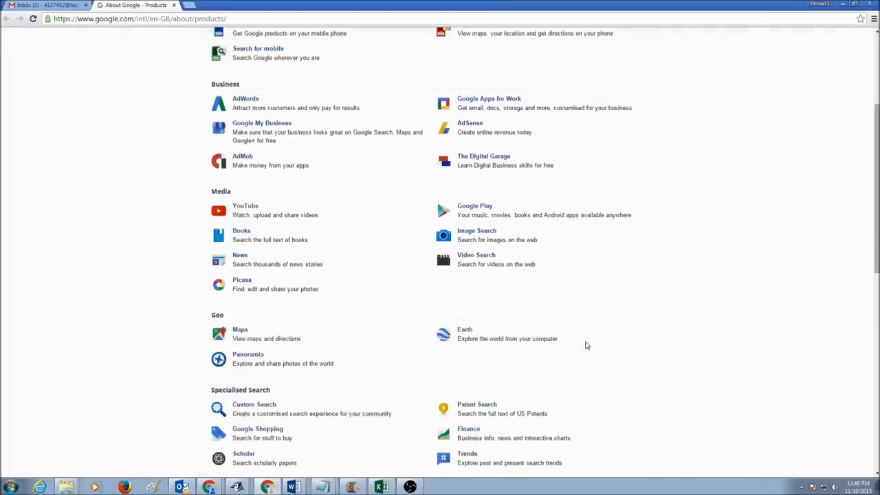
pyautogui.scroll(-3)
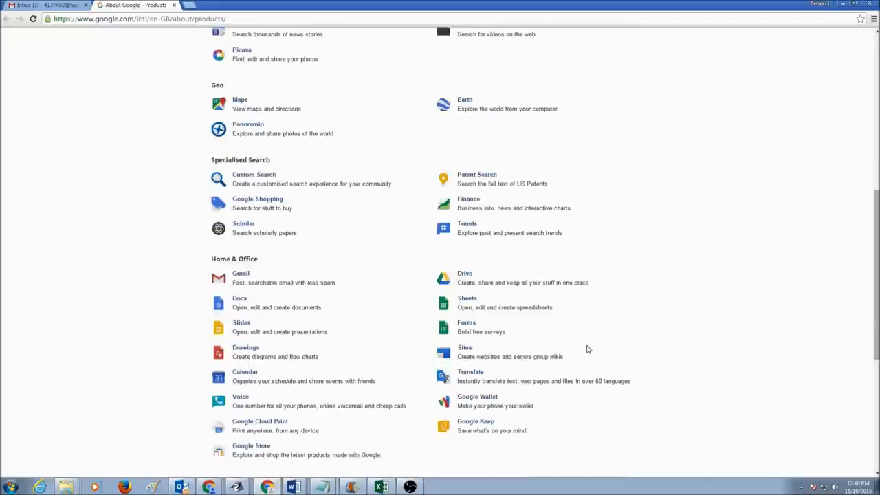
pyautogui.moveTo(516, 364)
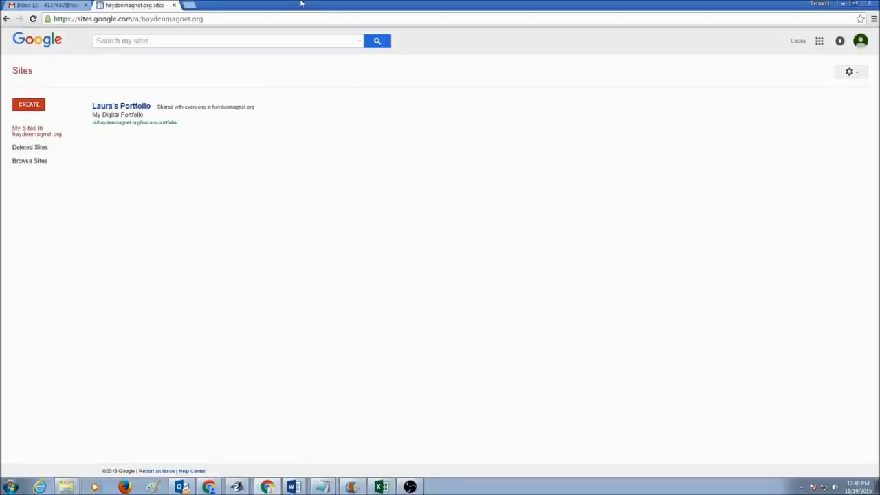
pyautogui.moveTo(121, 110)
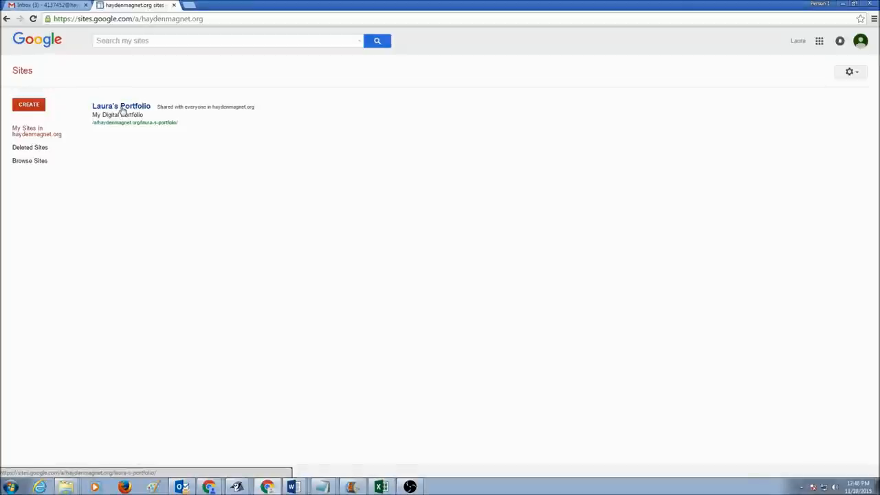
pyautogui.moveTo(127, 110)
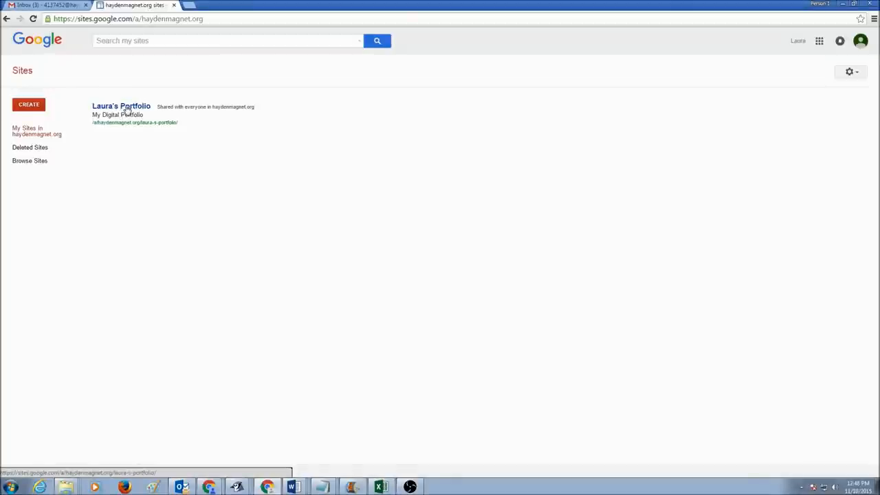
# Open the Laura's Portfolio site from the My Sites list.
pyautogui.click(121, 106)
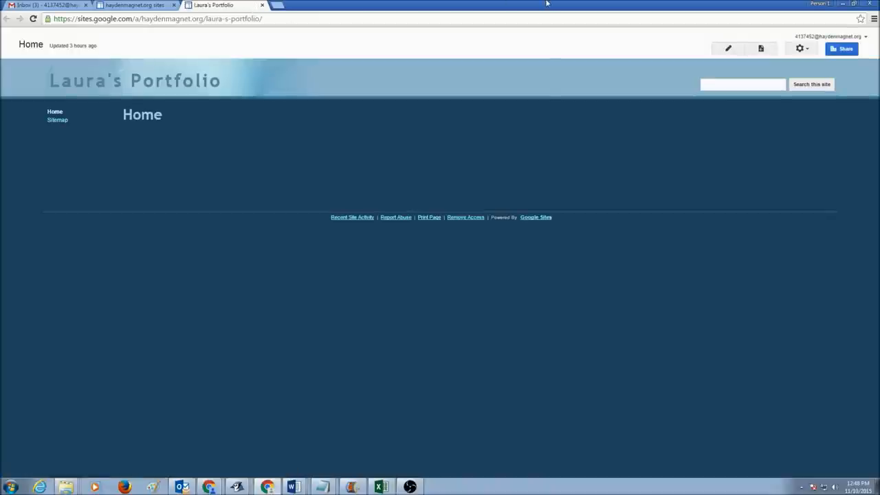
pyautogui.moveTo(567, 14)
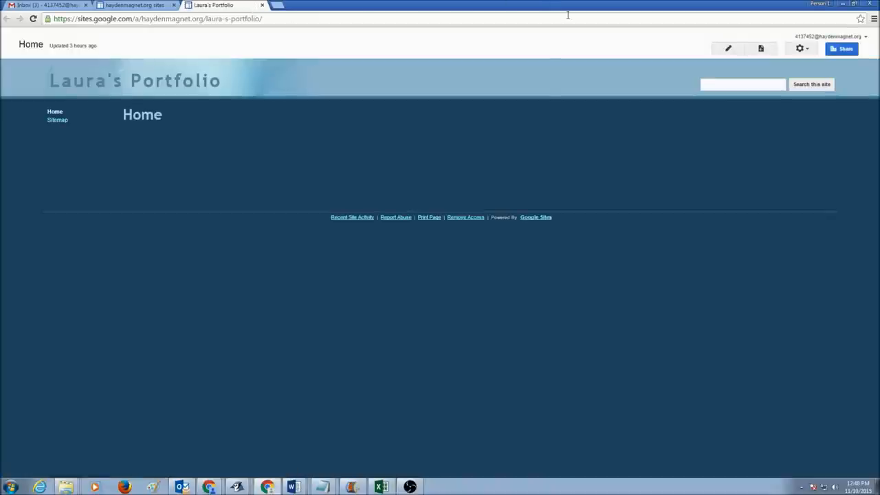
pyautogui.moveTo(792, 22)
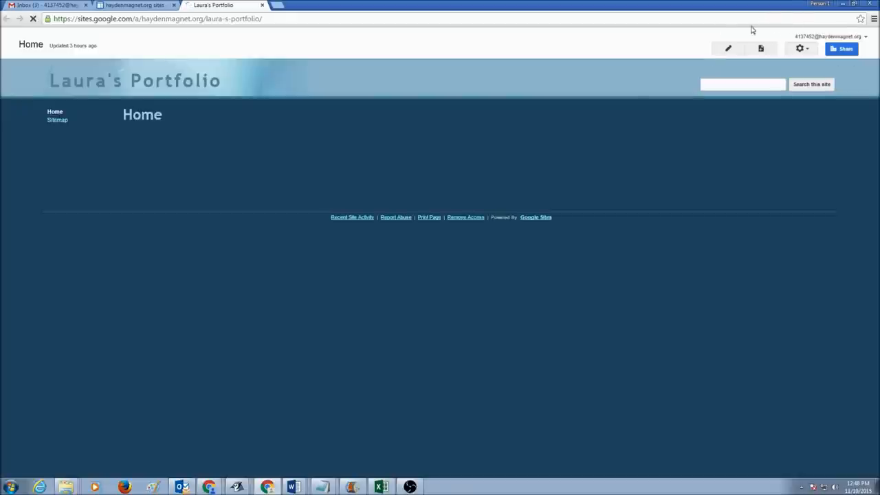
pyautogui.moveTo(760, 48)
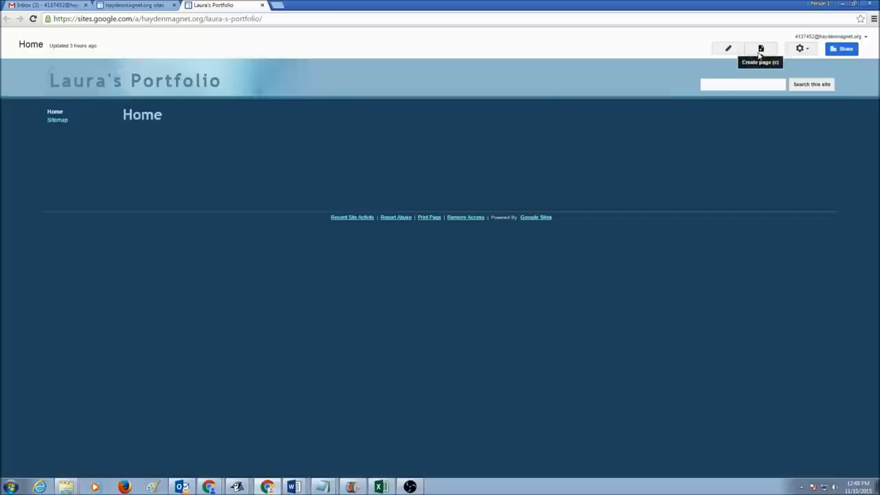
# Create a top-level Web Page named 'Computer Science 1-2H' in Laura's Portfolio.
pyautogui.click(761, 48)
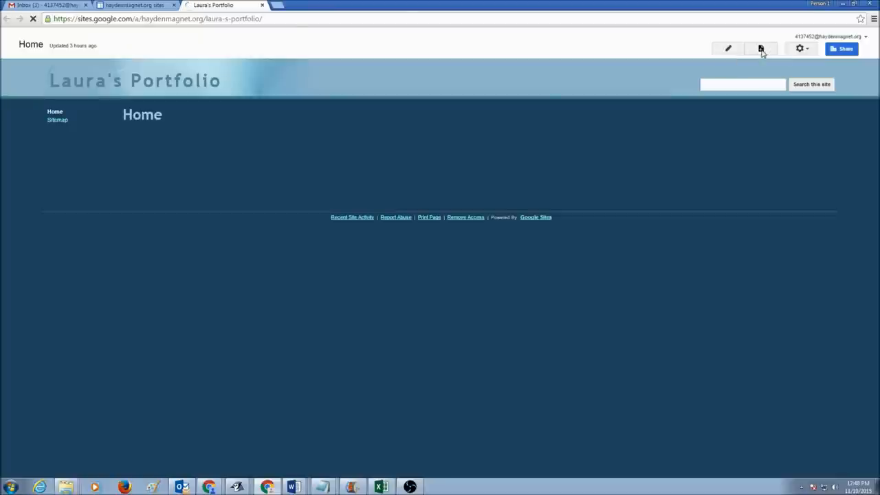
pyautogui.click(760, 49)
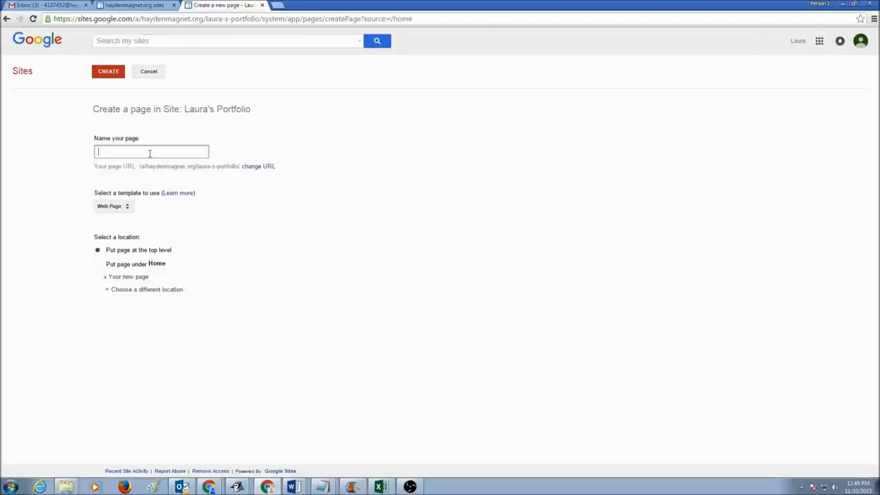
pyautogui.write('Computer')
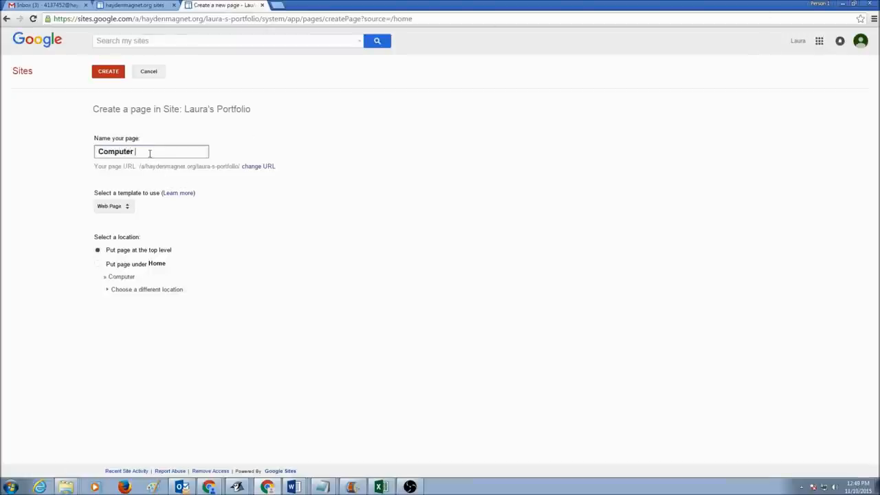
pyautogui.write('Science')
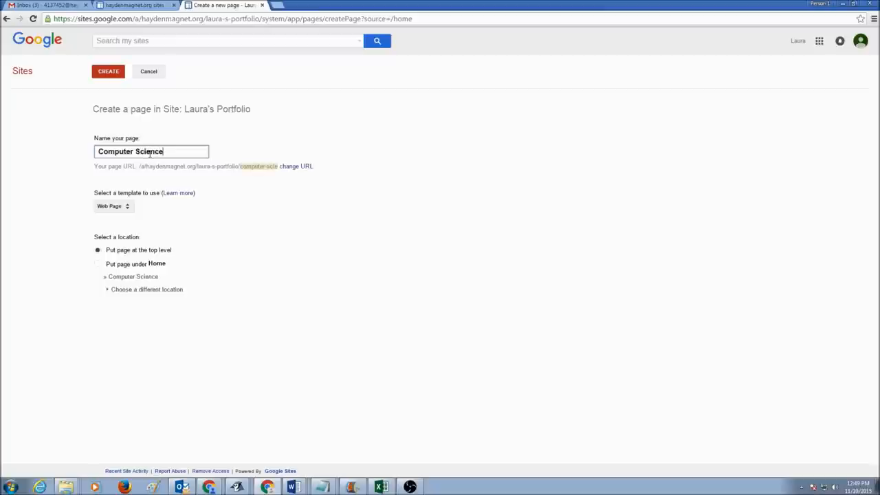
pyautogui.write('1-2H')
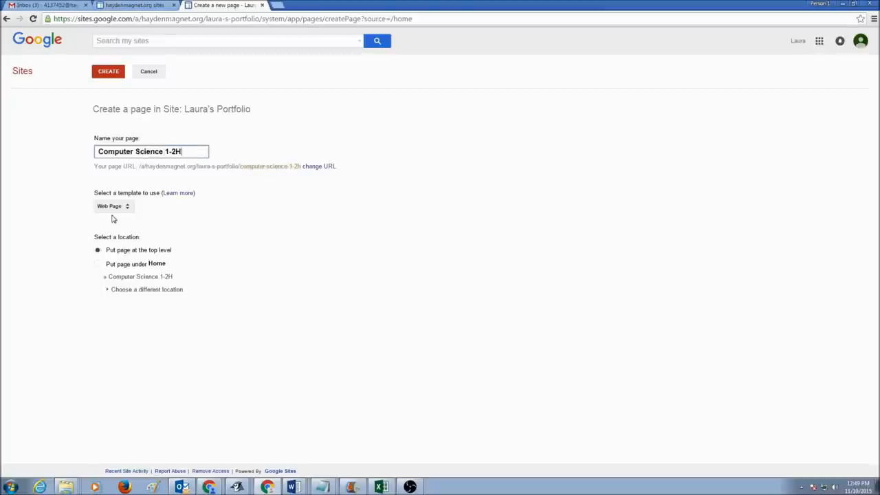
pyautogui.click(112, 206)
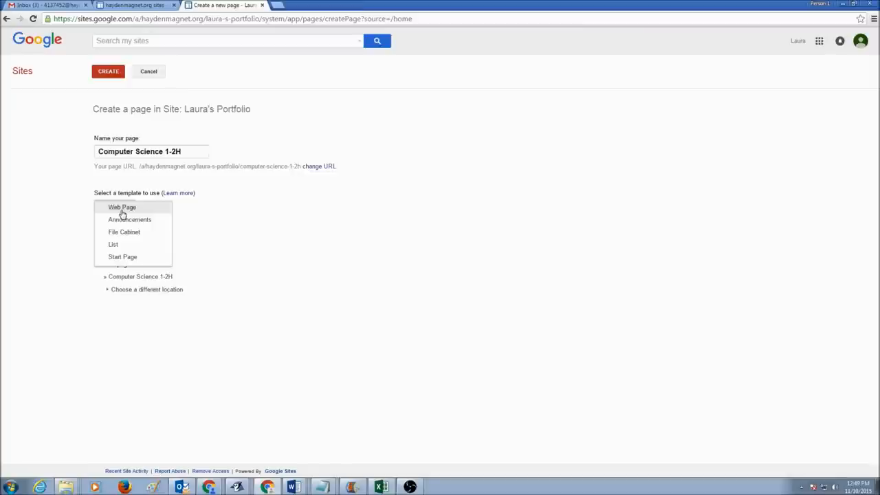
pyautogui.moveTo(129, 220)
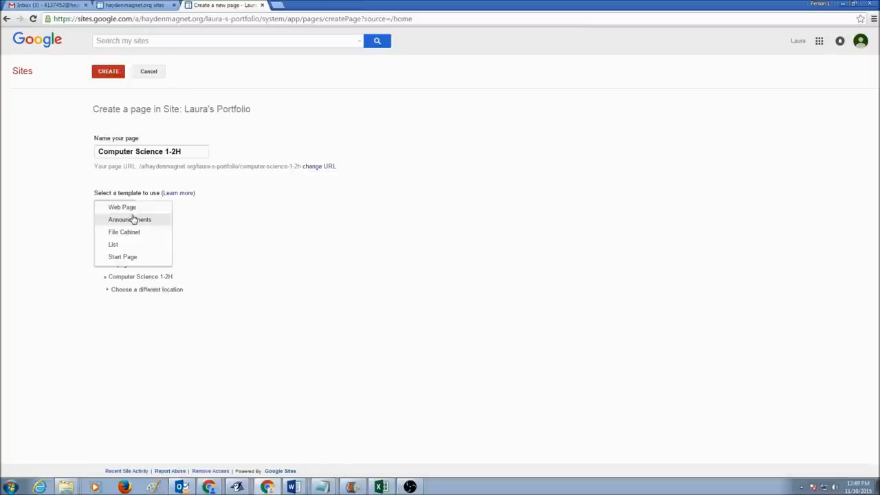
pyautogui.moveTo(123, 206)
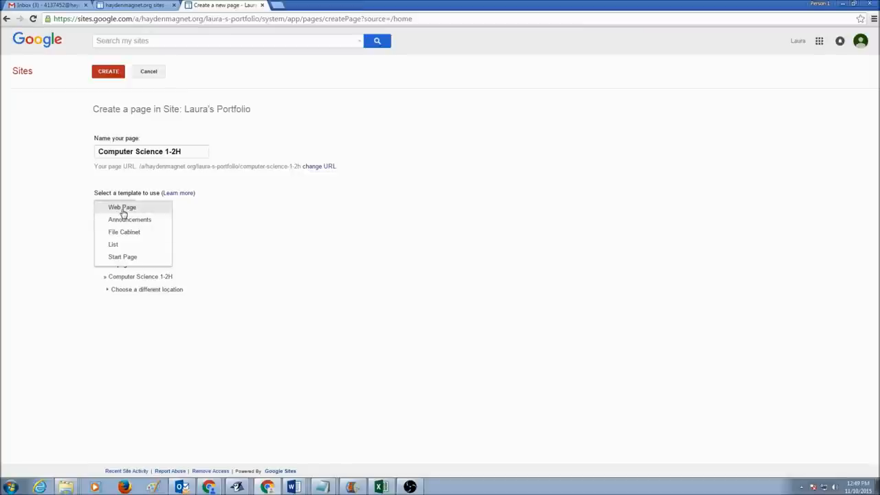
pyautogui.click(121, 206)
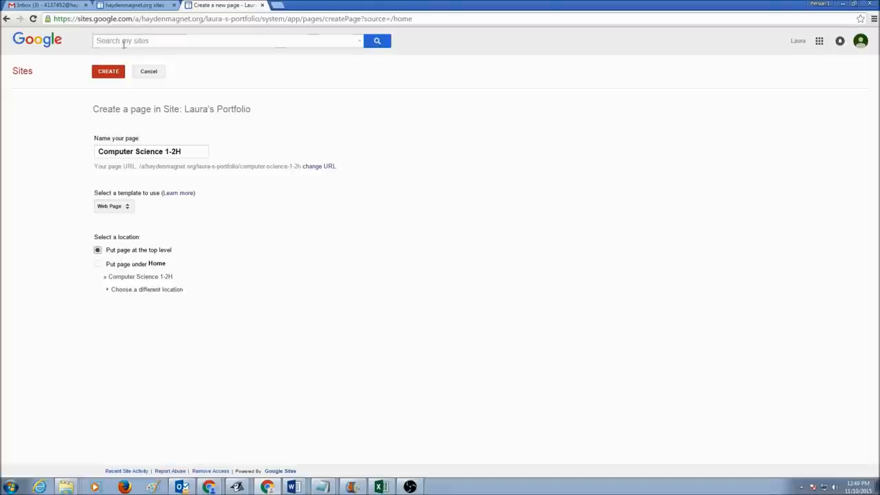
pyautogui.click(107, 72)
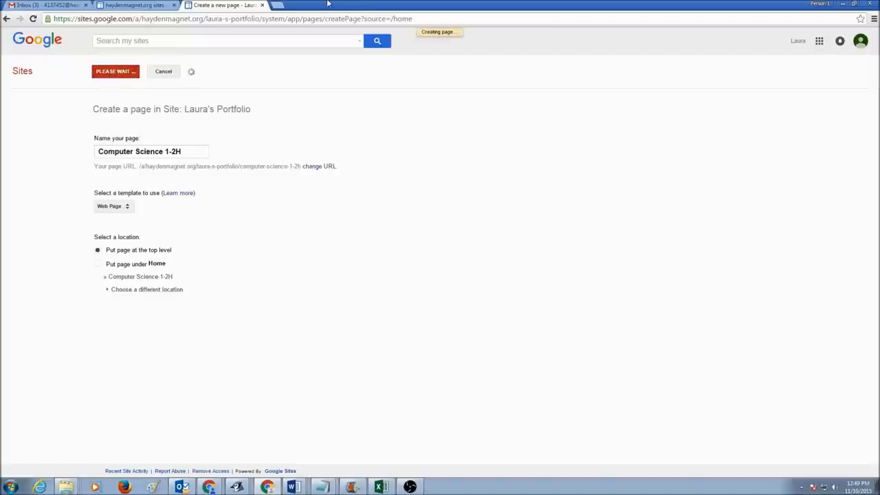
# Save the empty Computer Science 1-2H page so it joins the site navigation.
pyautogui.click(116, 71)
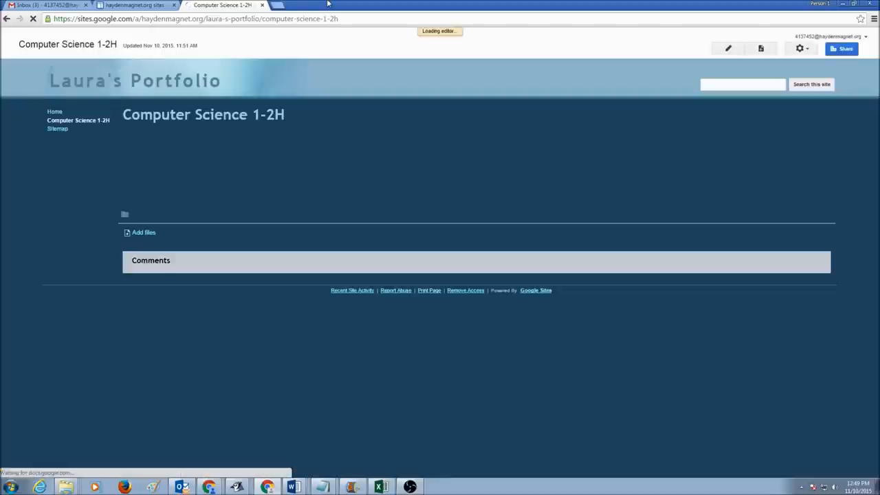
pyautogui.click(729, 49)
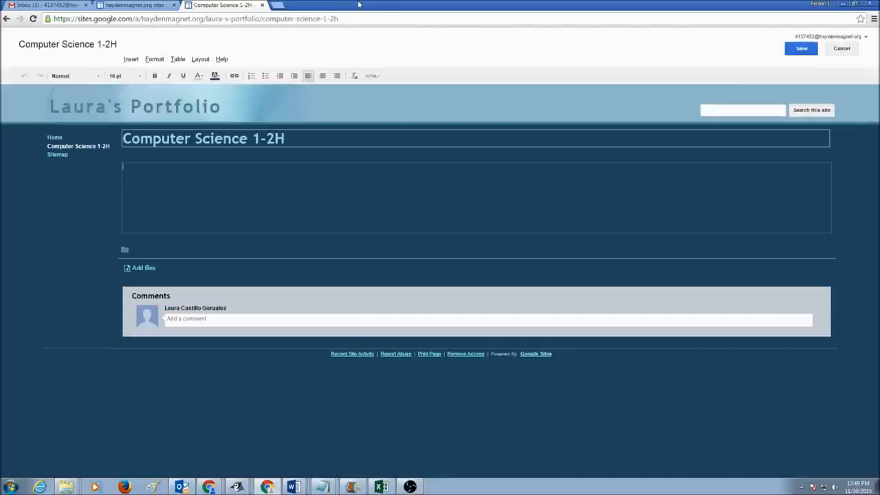
pyautogui.moveTo(801, 48)
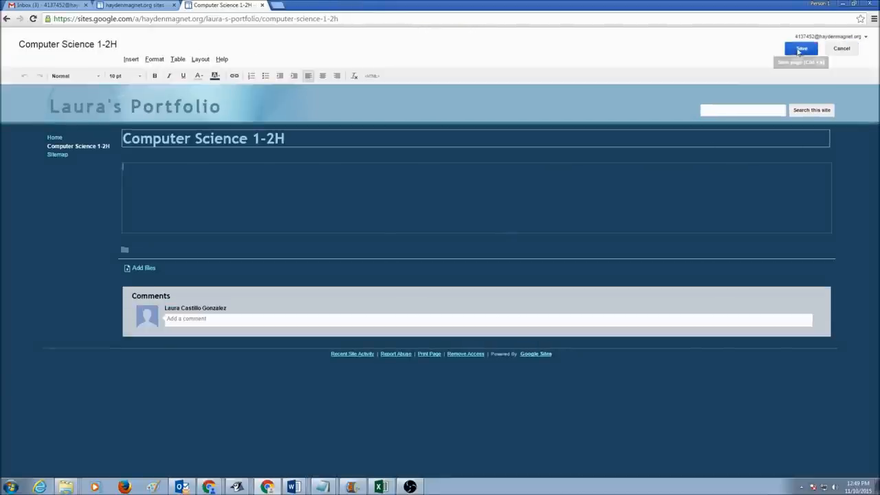
pyautogui.moveTo(801, 50)
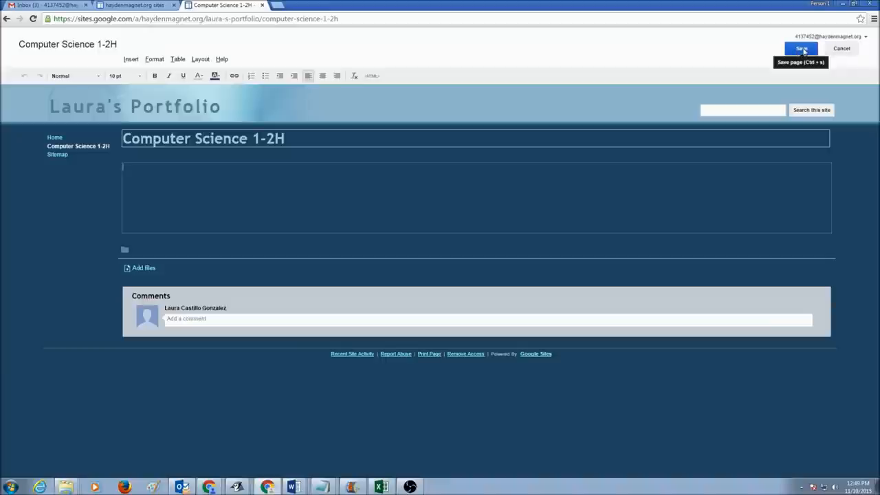
pyautogui.click(801, 48)
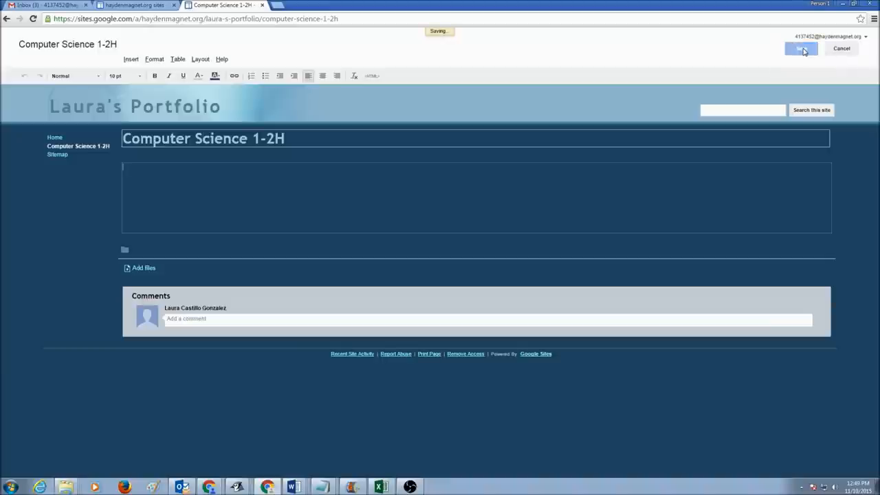
pyautogui.click(800, 49)
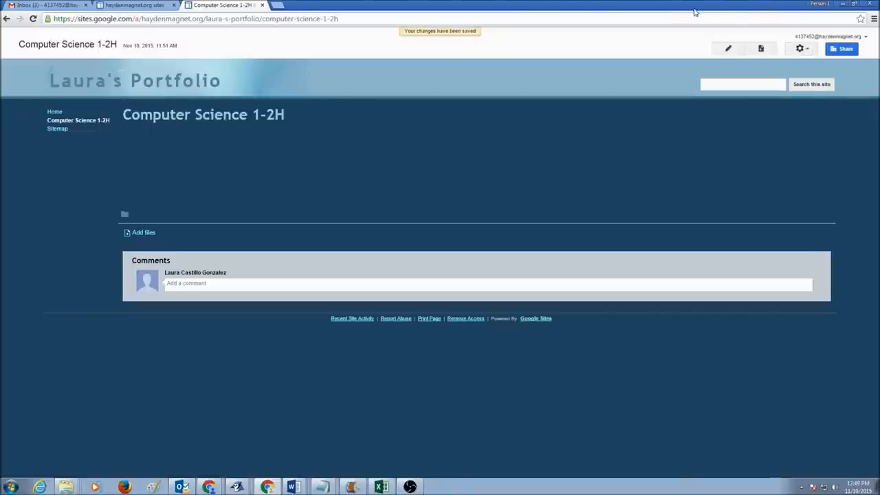
pyautogui.moveTo(760, 48)
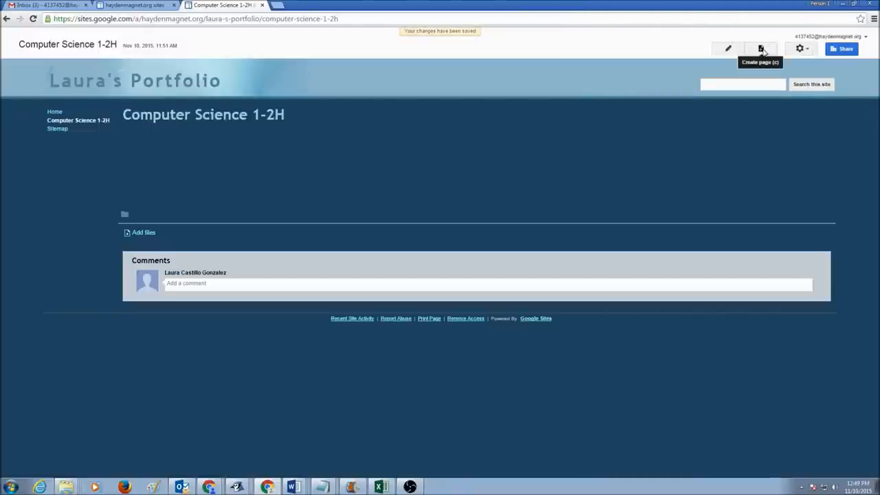
# Create an 'Introduction Unit' page located under Computer Science 1-2H.
pyautogui.click(761, 48)
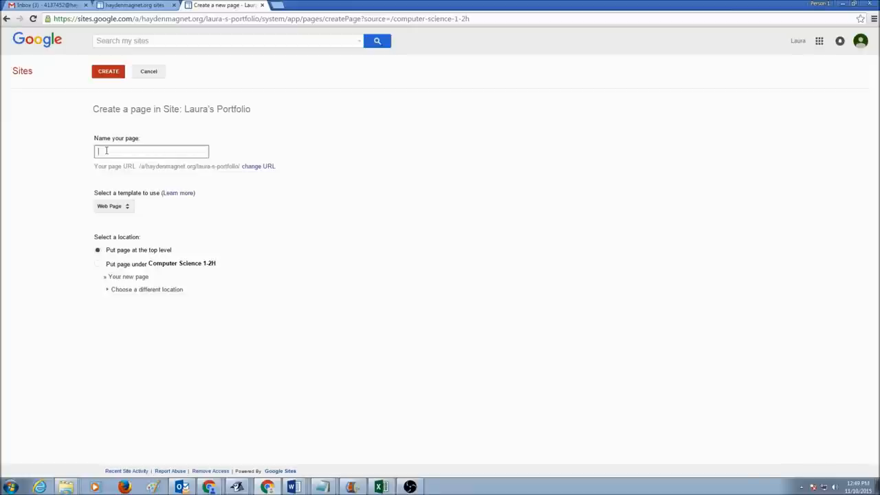
pyautogui.write('Introduction Unit')
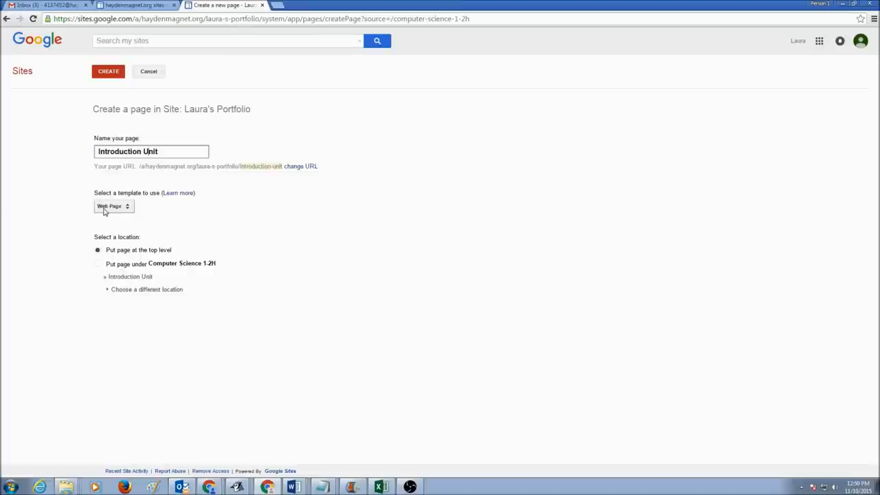
pyautogui.moveTo(155, 279)
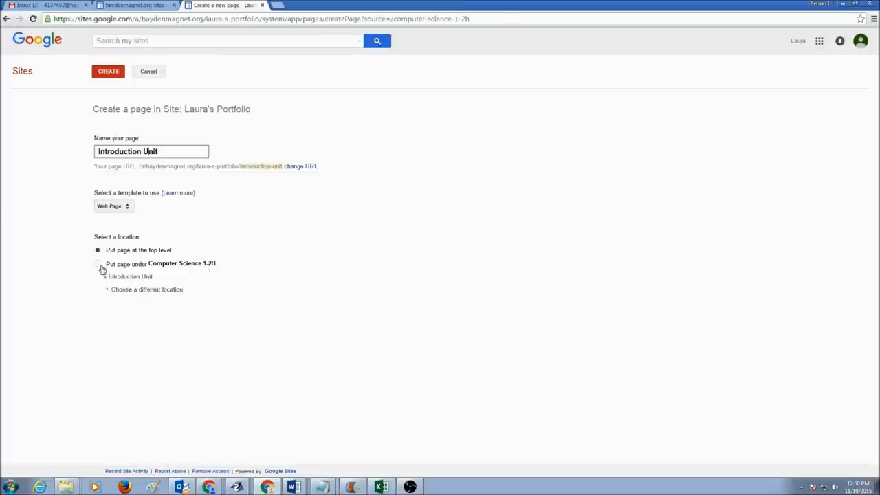
pyautogui.click(98, 264)
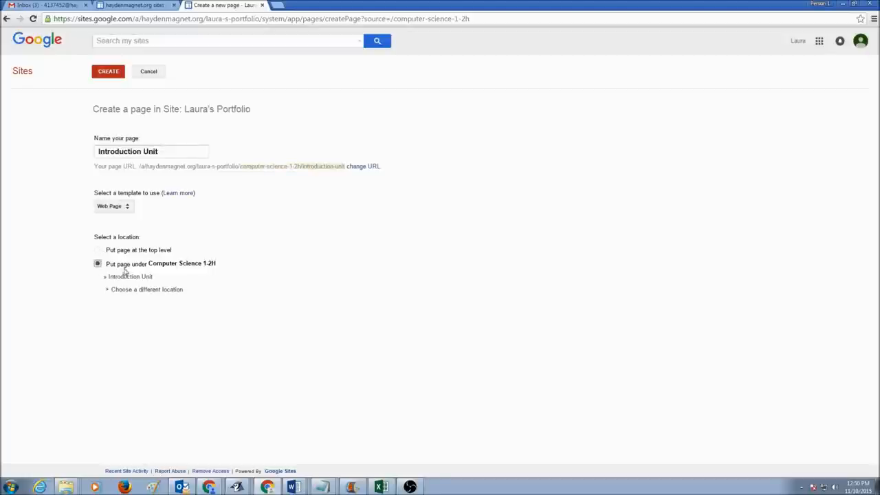
pyautogui.moveTo(215, 269)
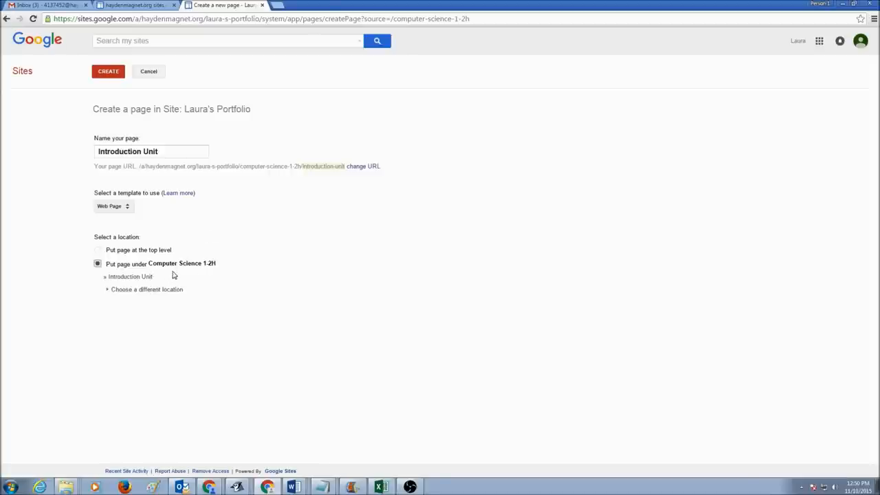
pyautogui.moveTo(222, 268)
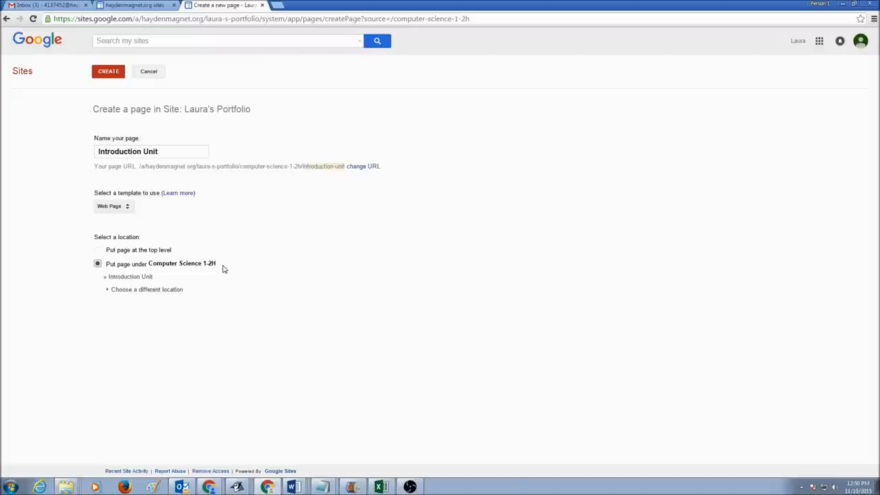
pyautogui.click(107, 72)
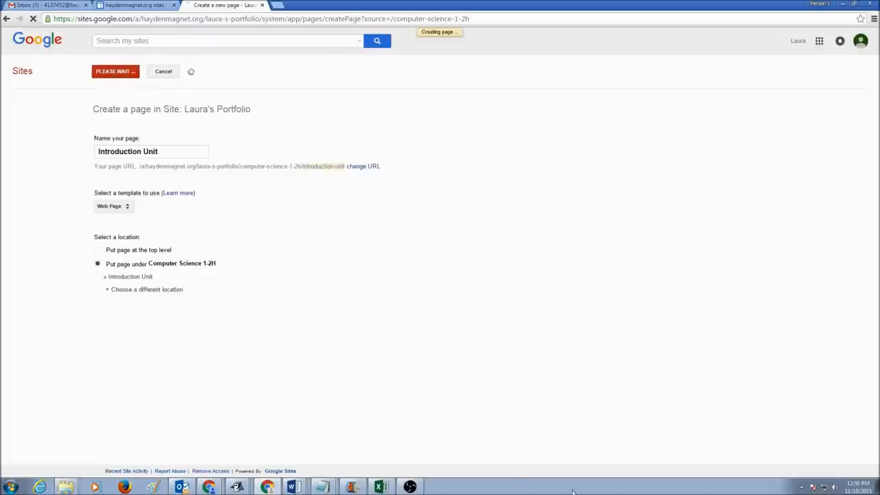
# Save the empty Introduction Unit page under Computer Science 1-2H.
pyautogui.click(115, 72)
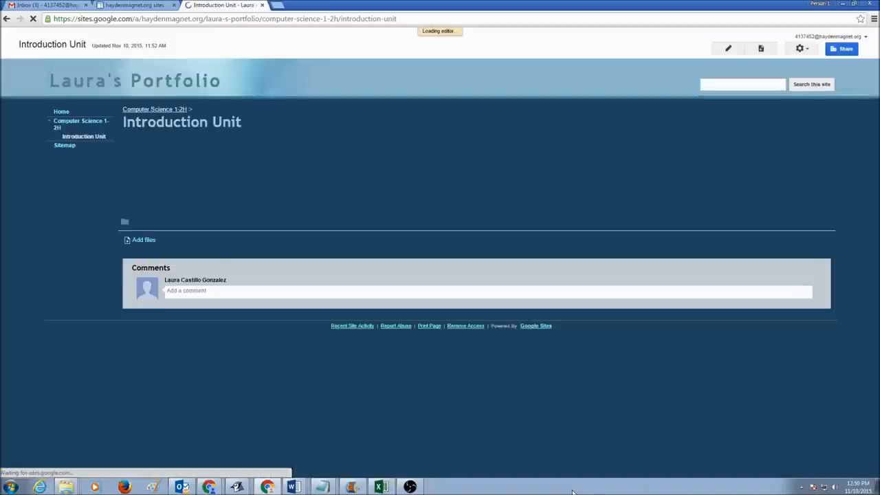
pyautogui.click(728, 48)
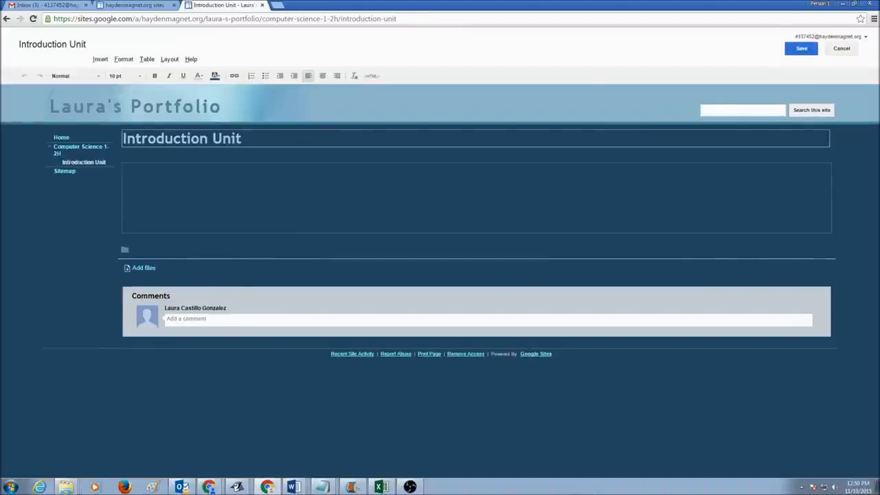
pyautogui.moveTo(60, 156)
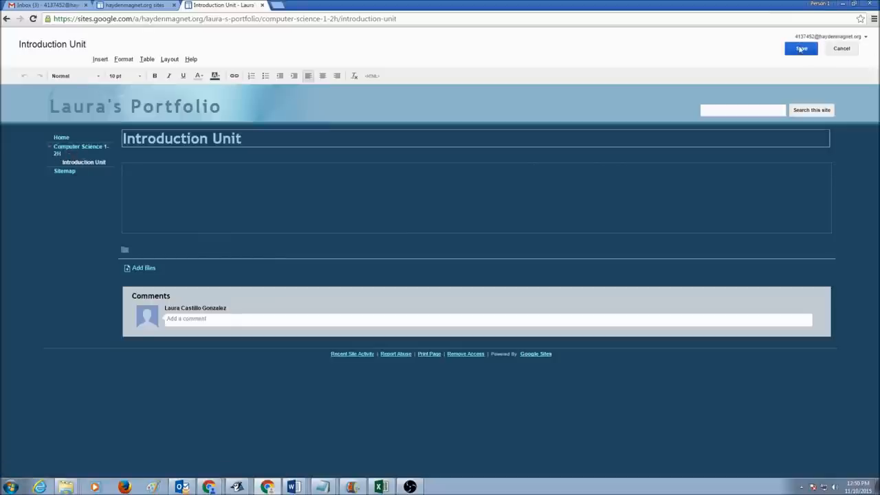
pyautogui.click(800, 48)
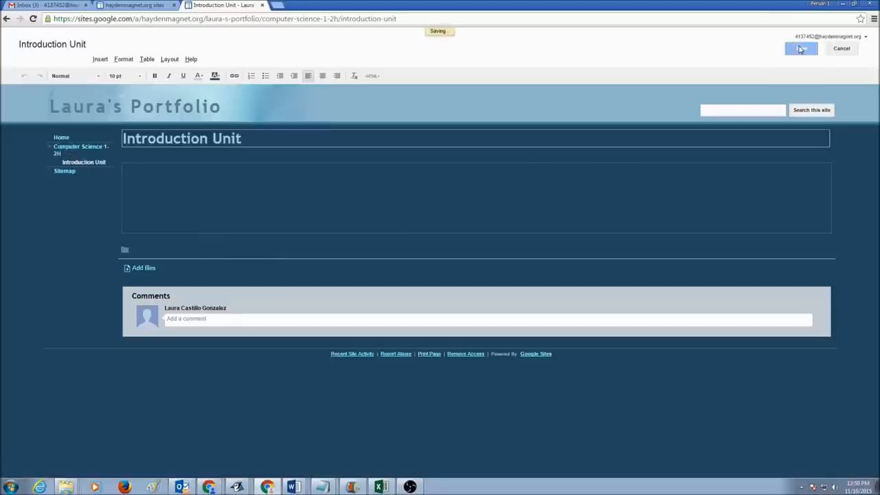
pyautogui.click(801, 48)
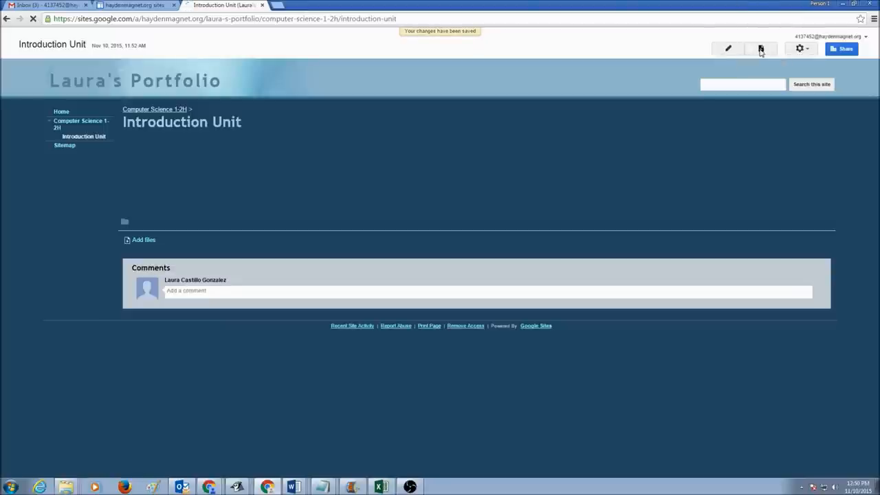
# Create a 'Computer History' page placed under Computer Science 1-2H via the page tree.
pyautogui.click(760, 49)
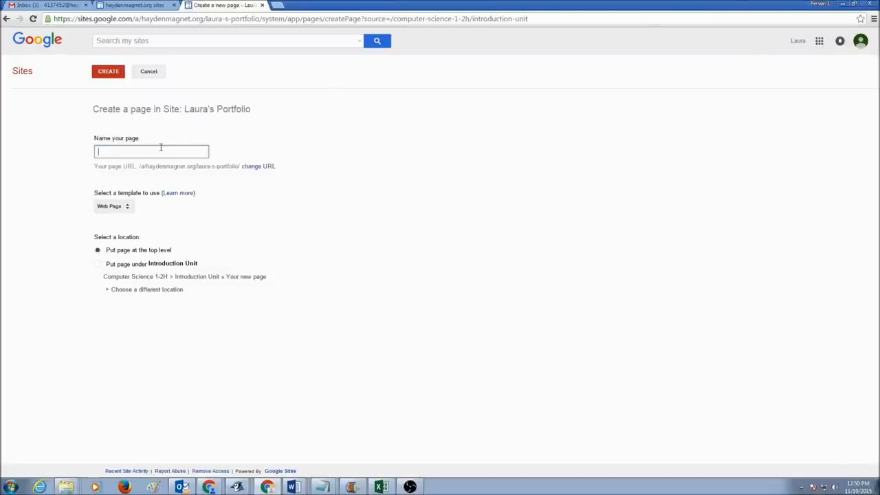
pyautogui.write('Computer History')
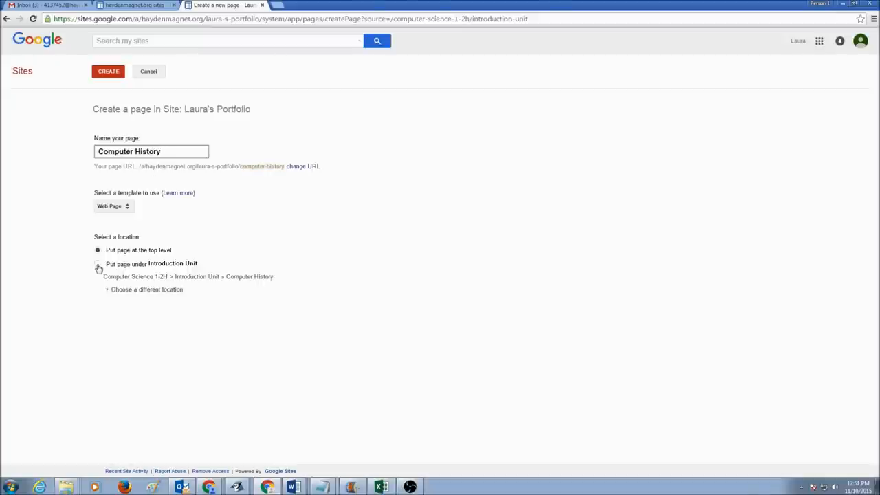
pyautogui.click(97, 251)
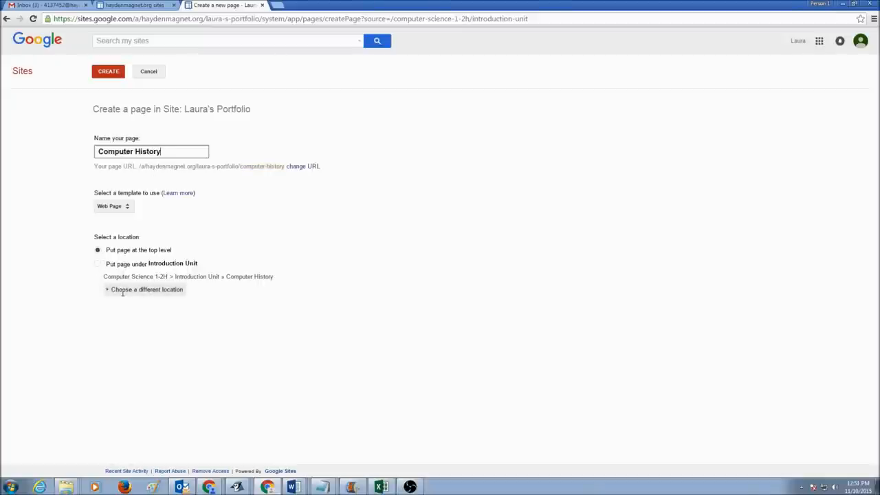
pyautogui.click(146, 289)
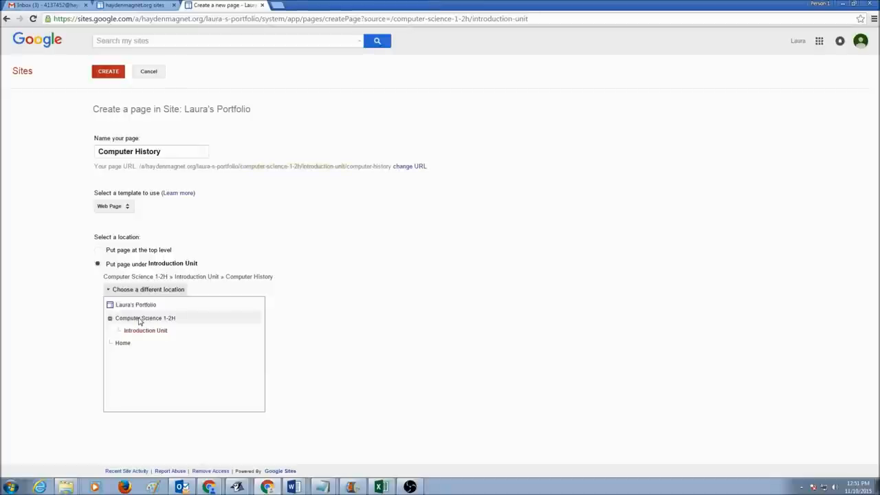
pyautogui.click(144, 318)
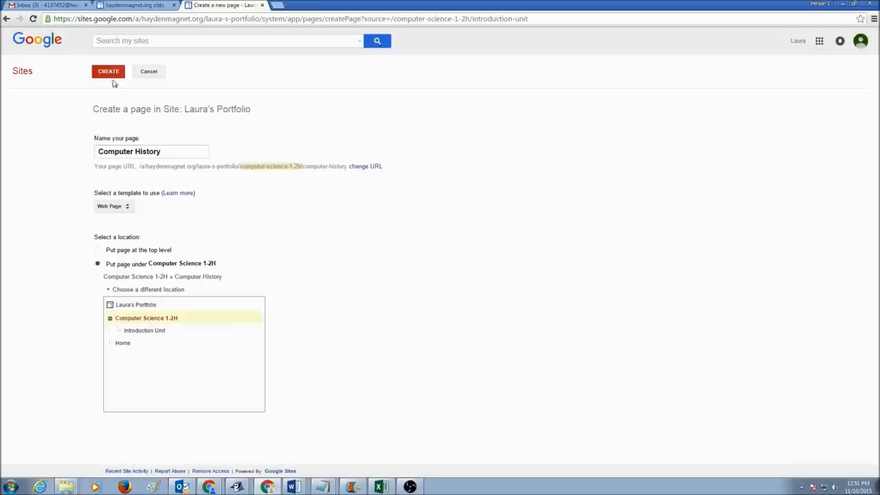
pyautogui.click(107, 71)
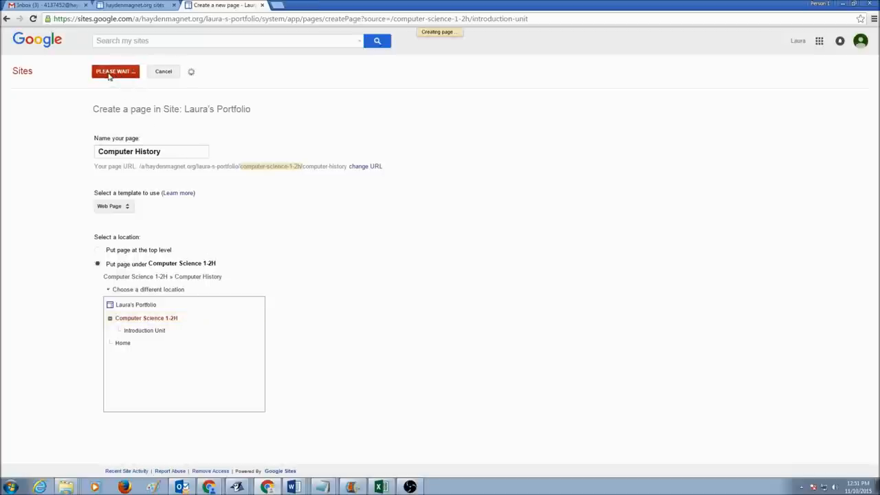
# Save the empty Computer History page.
pyautogui.click(115, 71)
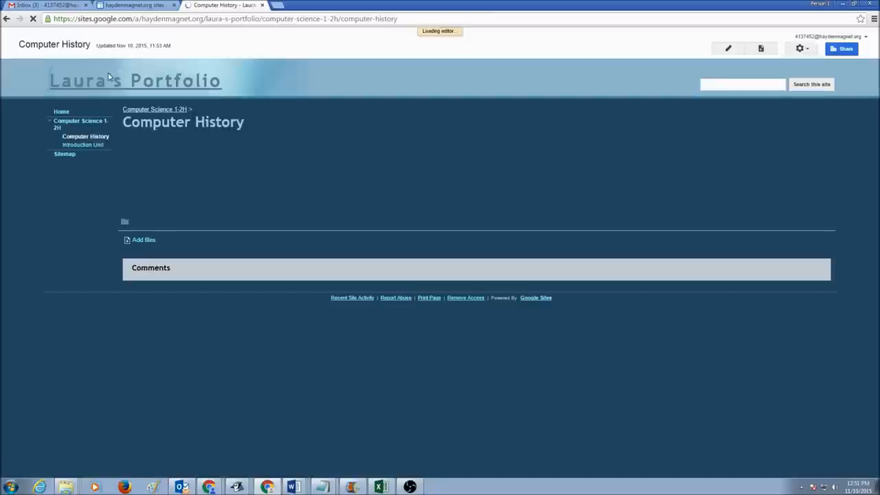
pyautogui.click(727, 49)
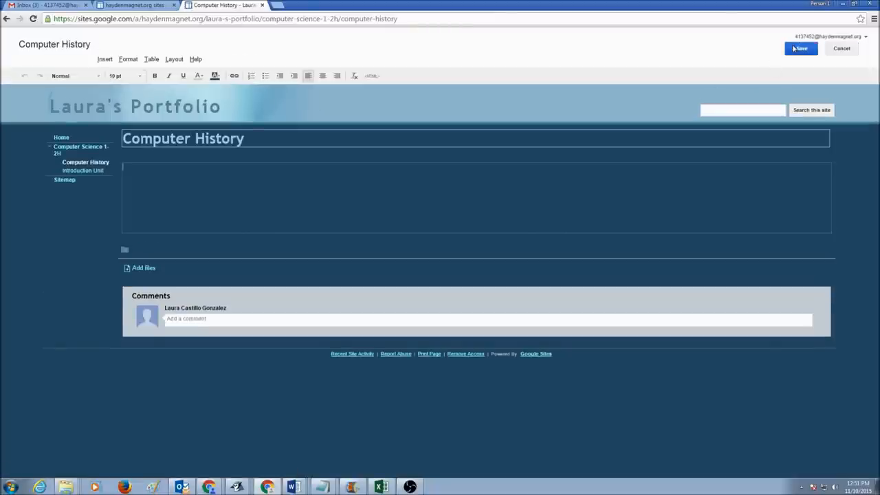
pyautogui.click(800, 48)
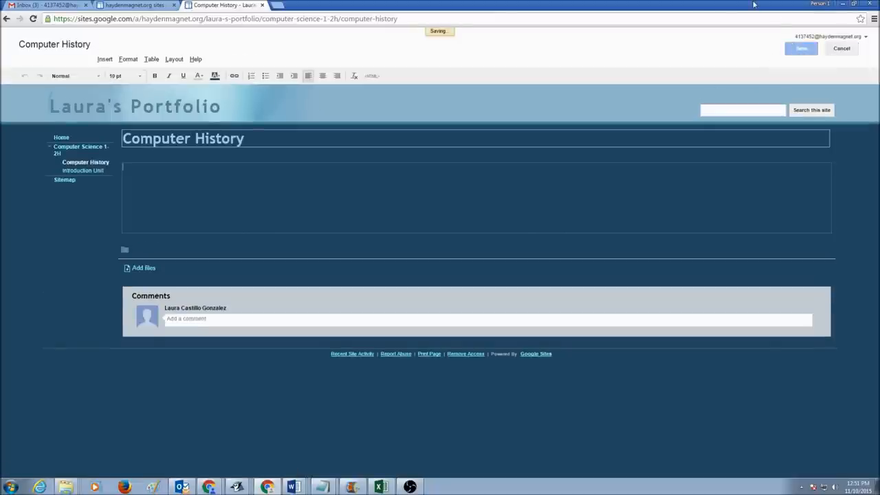
pyautogui.click(801, 48)
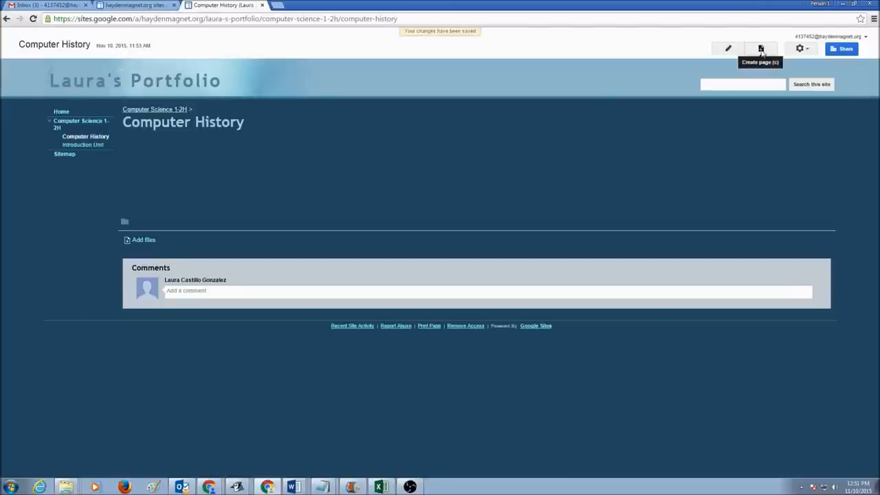
# Create an 'Internet and Computer Safety' page under Computer Science 1-2H.
pyautogui.click(761, 48)
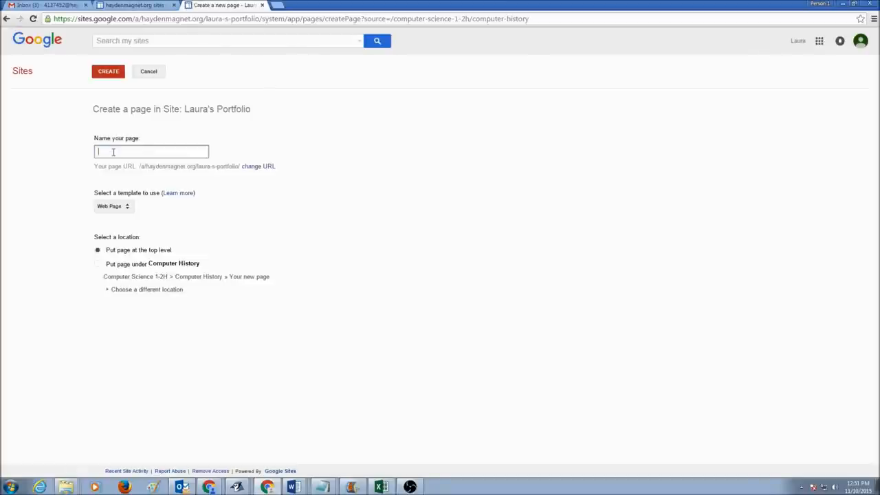
pyautogui.write('Internet and')
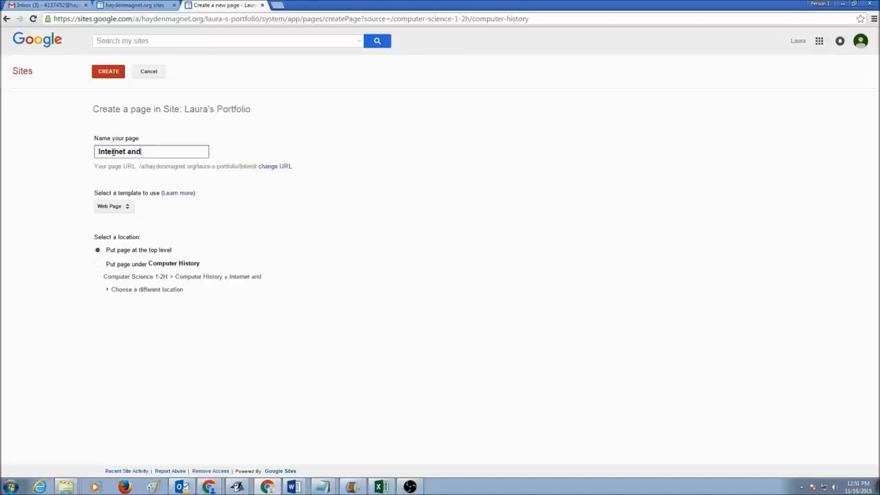
pyautogui.write('Computer')
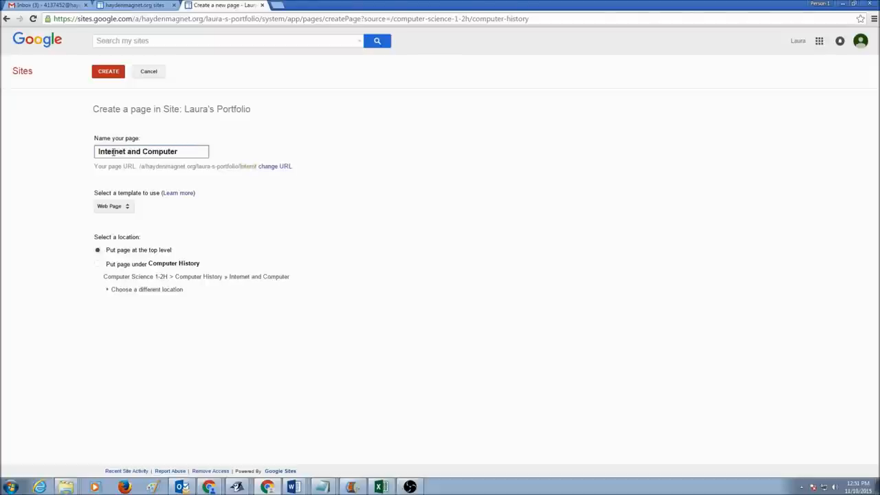
pyautogui.write('Sa')
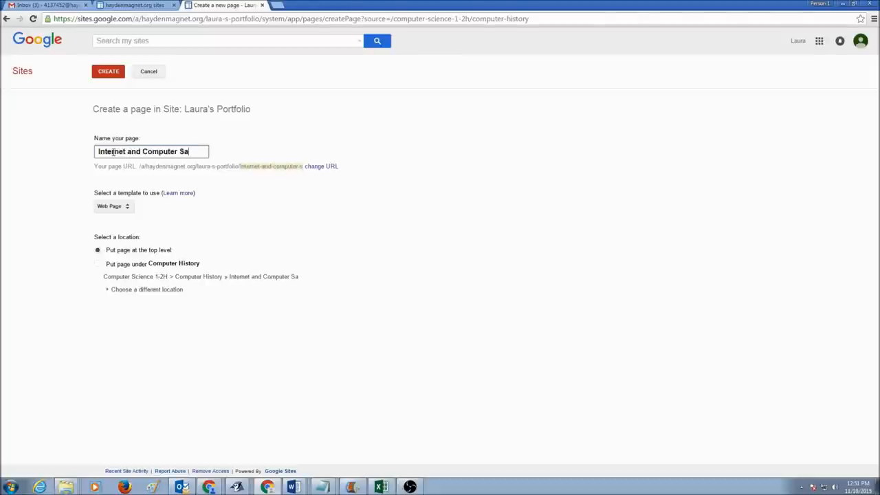
pyautogui.write('fety')
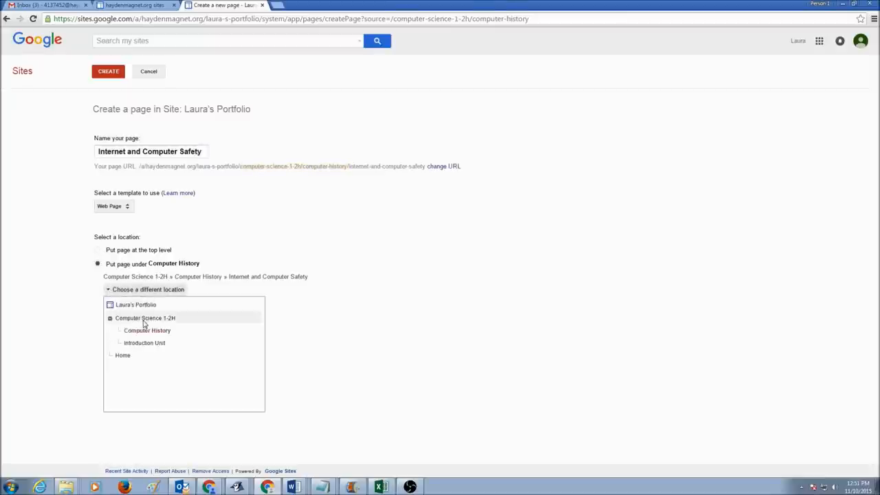
pyautogui.click(146, 317)
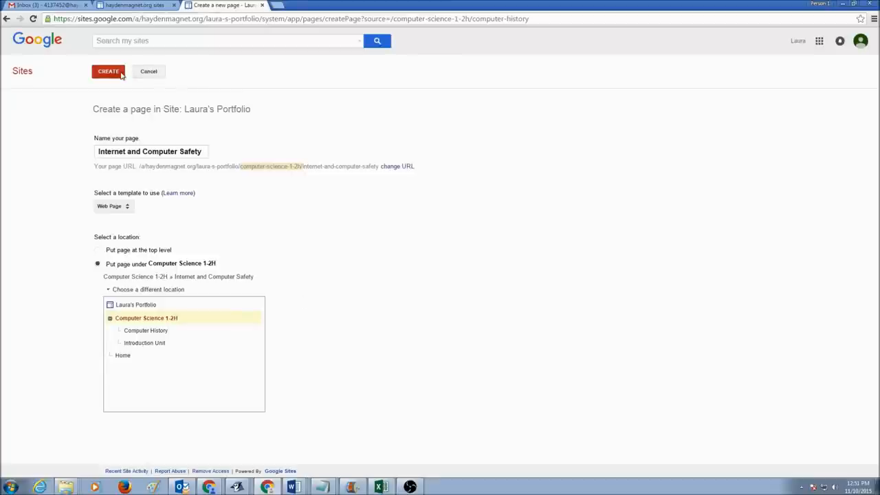
pyautogui.click(108, 72)
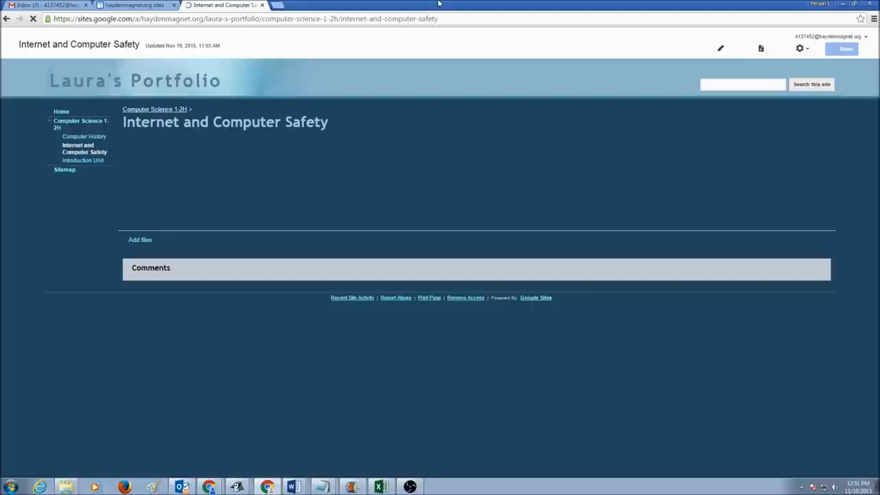
# Save the Internet and Computer Safety page and start another new page.
pyautogui.click(720, 48)
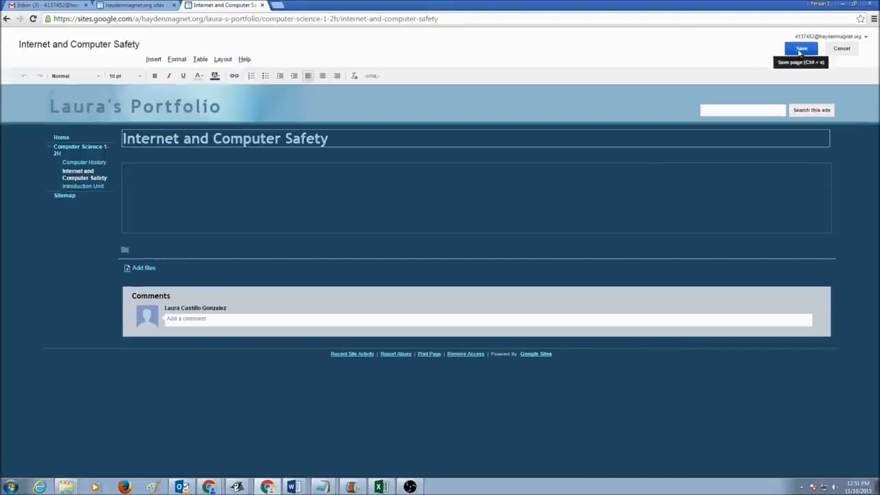
pyautogui.click(801, 48)
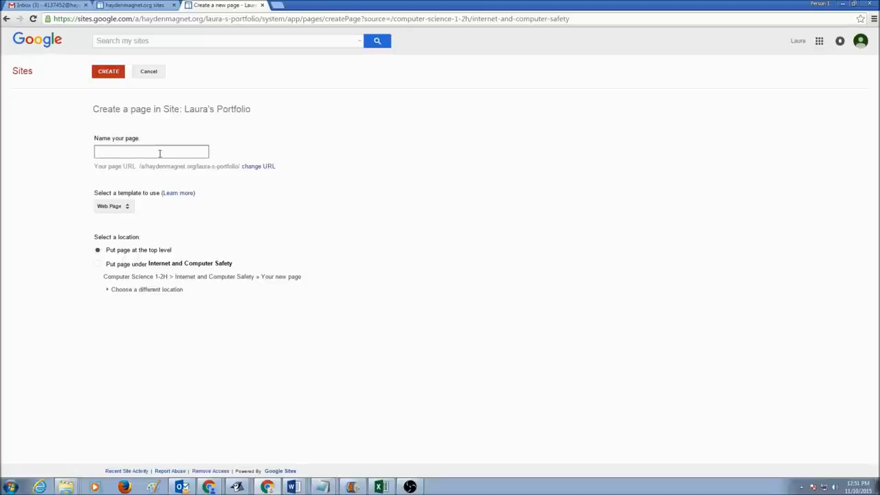
# Create a 'How Computers Work' page placed under Computer Science 1-2H.
pyautogui.write('How')
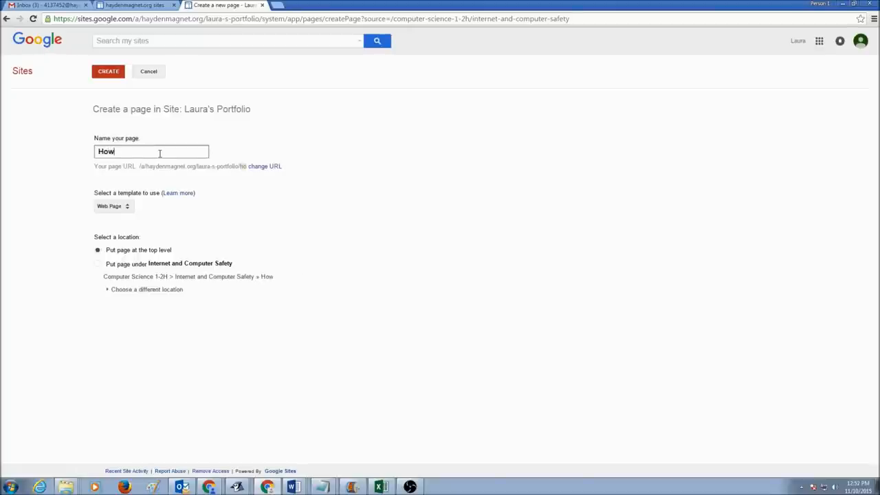
pyautogui.write('Computer')
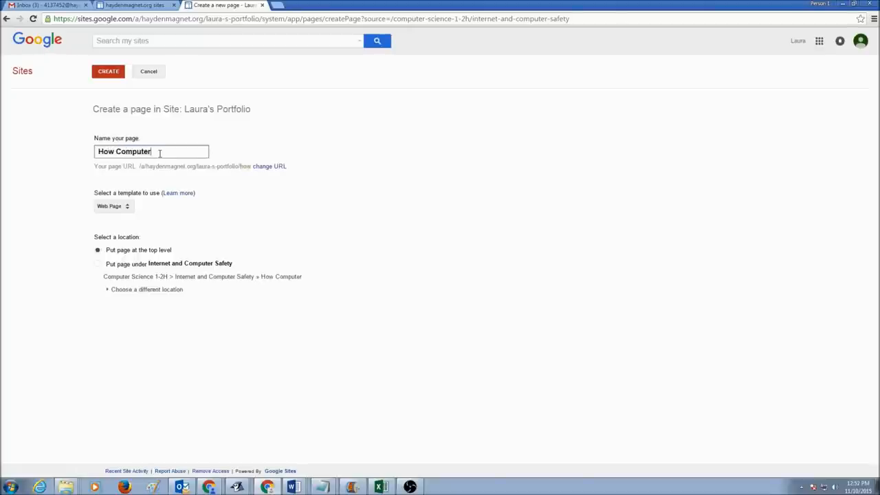
pyautogui.write('s Work')
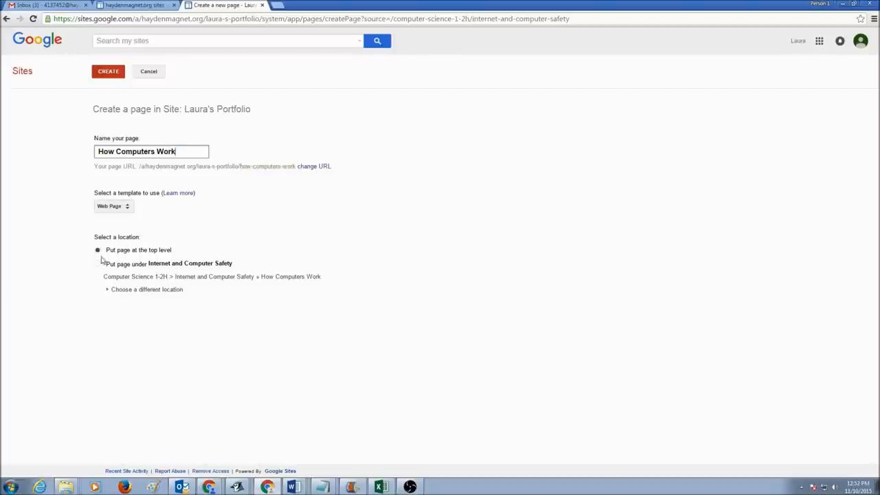
pyautogui.click(146, 289)
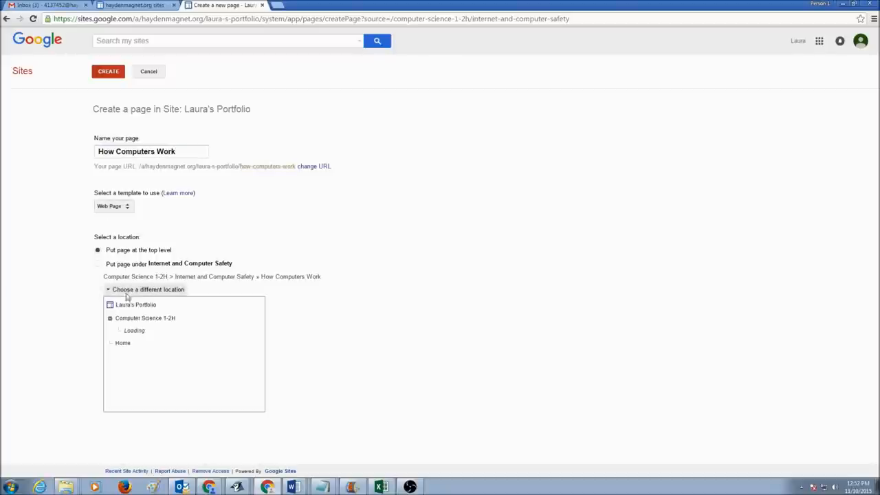
pyautogui.click(144, 317)
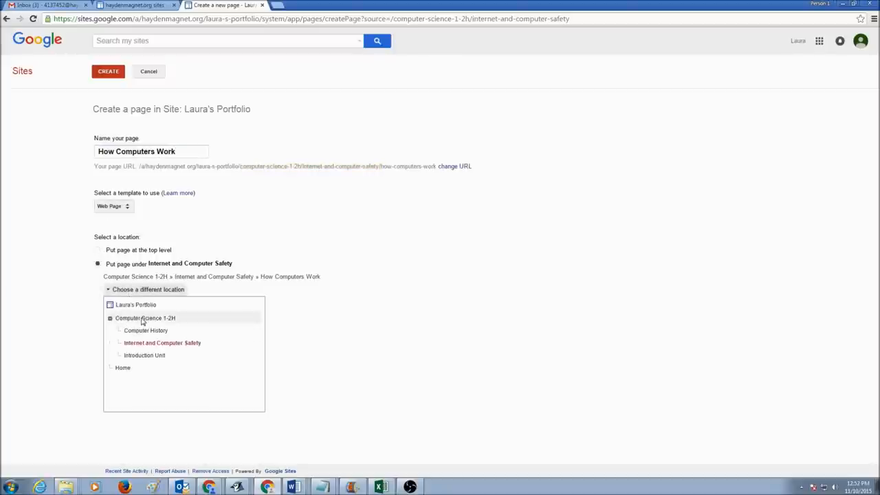
pyautogui.click(144, 318)
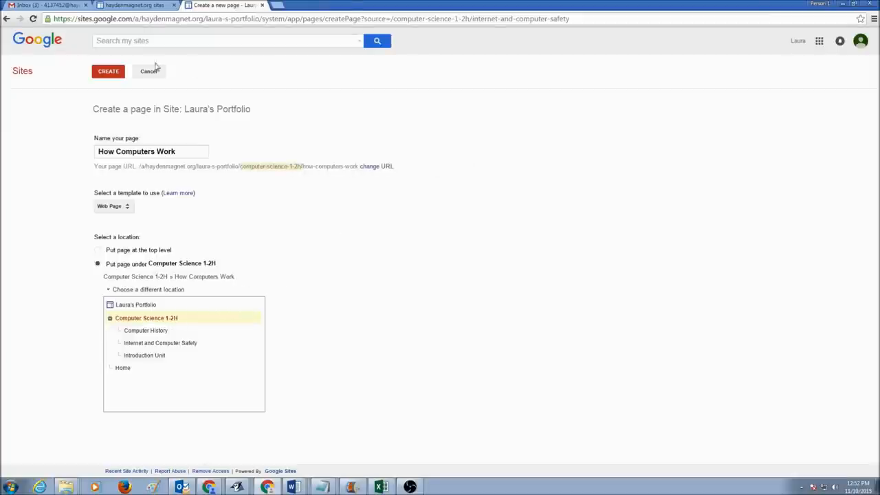
pyautogui.click(108, 72)
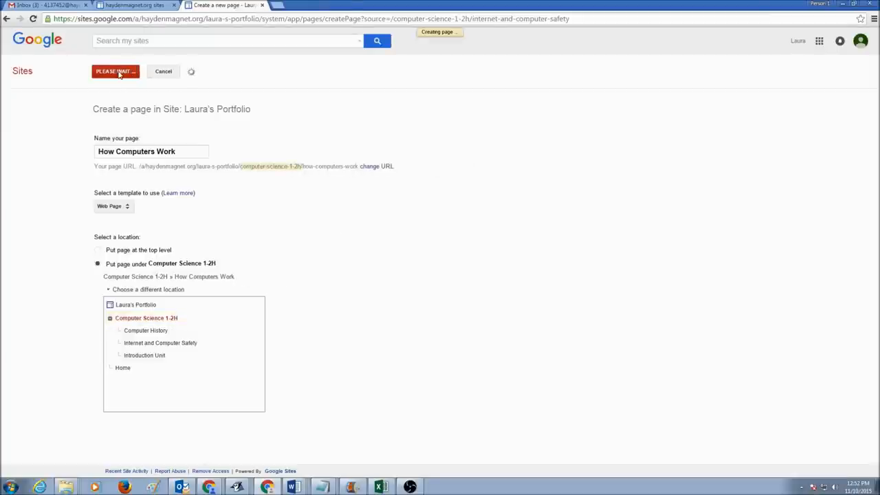
# Save the empty How Computers Work page and begin another new page.
pyautogui.click(115, 71)
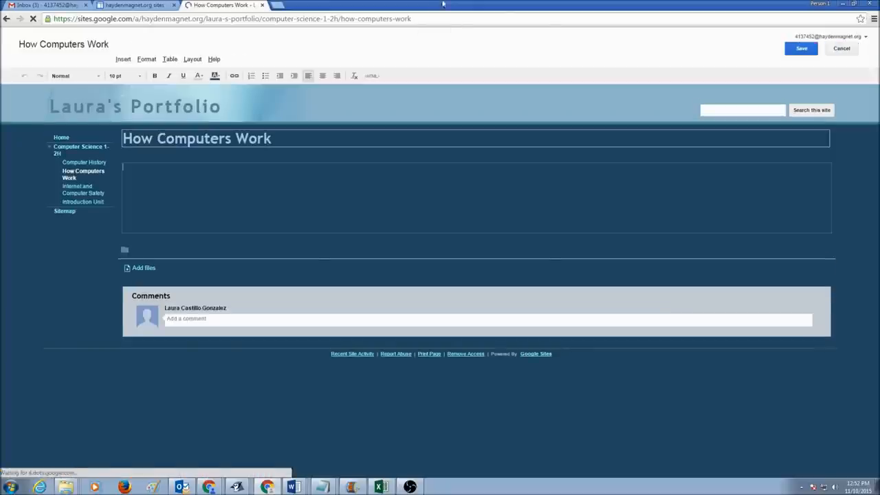
pyautogui.click(800, 48)
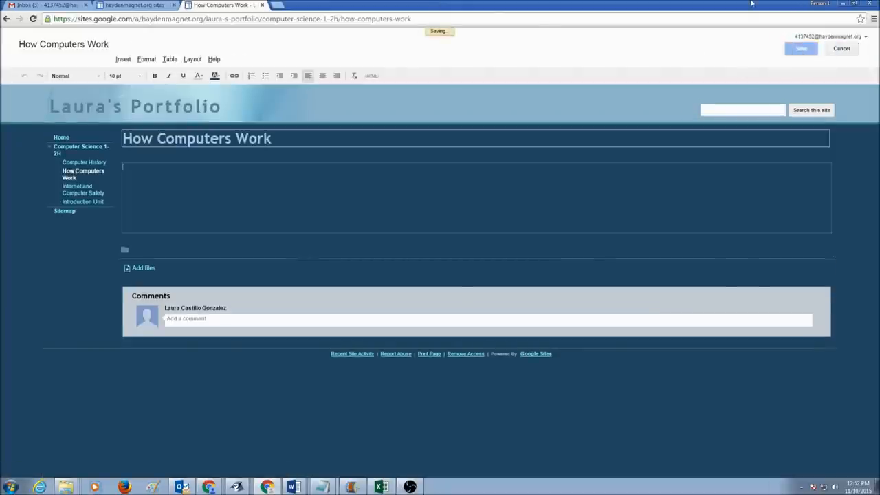
pyautogui.click(800, 48)
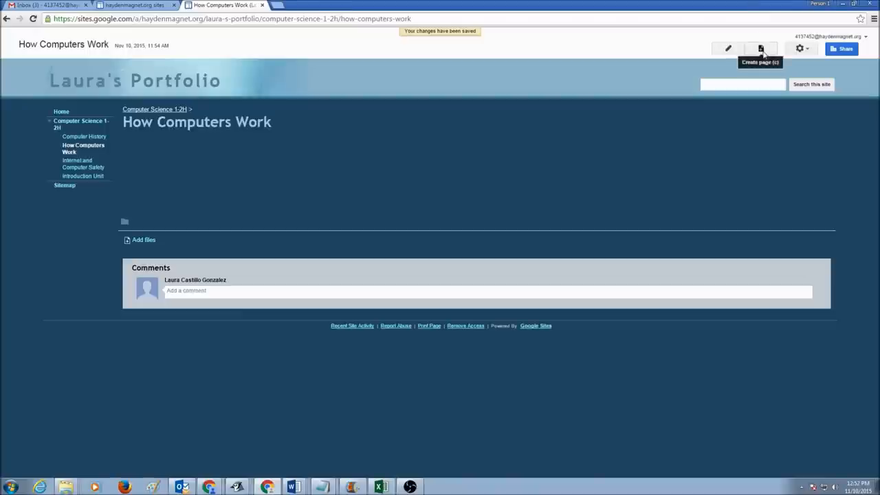
# Name the new page Computer Today and place it under Computer Science 1-2H.
pyautogui.click(761, 48)
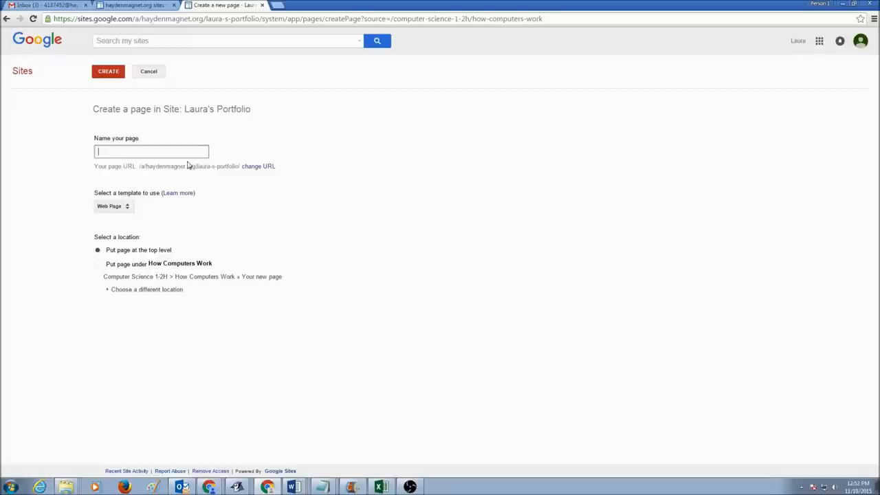
pyautogui.write('Computer Today')
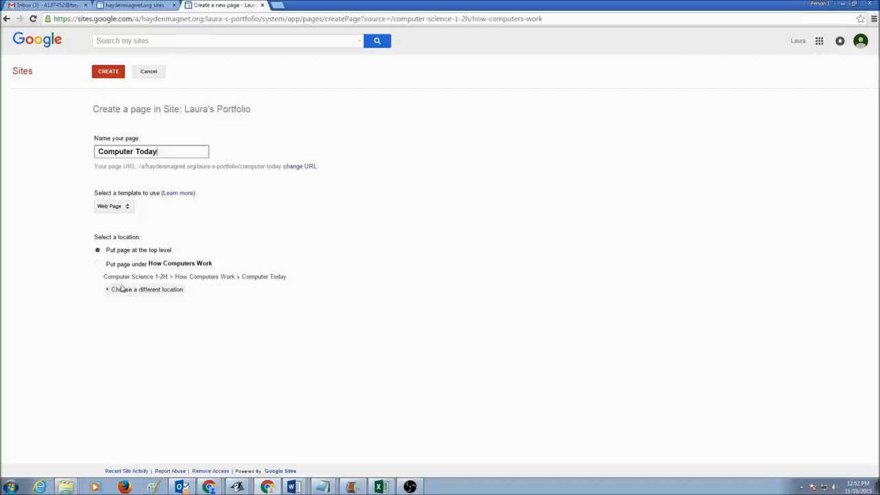
pyautogui.click(146, 288)
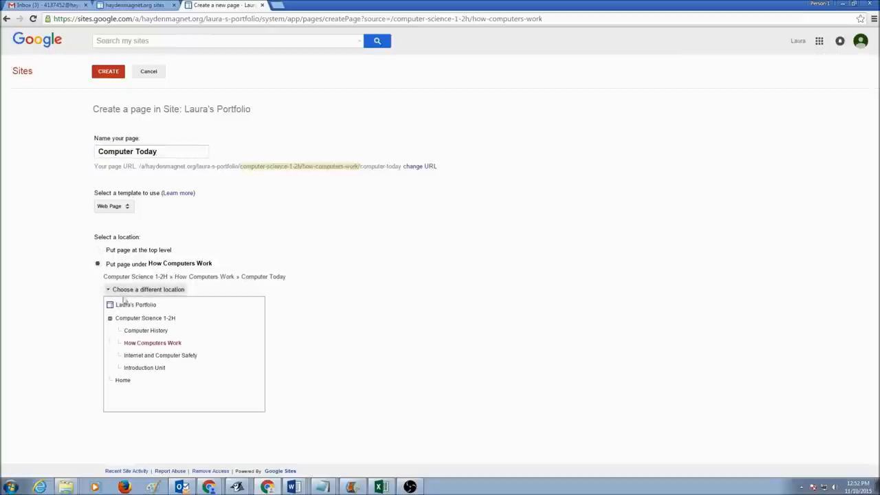
pyautogui.moveTo(135, 318)
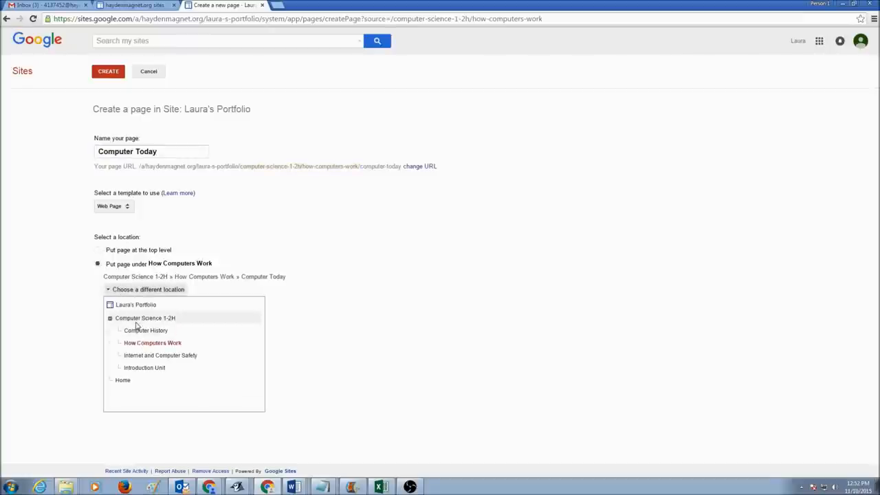
pyautogui.click(146, 317)
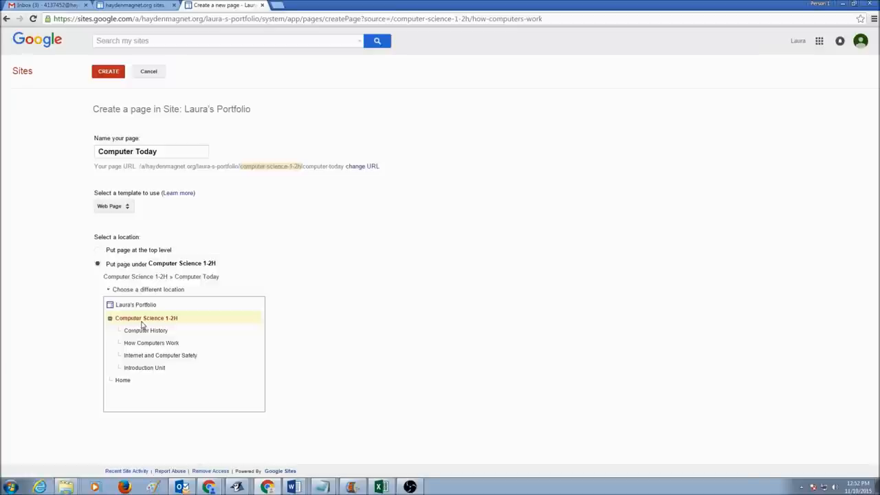
# Create the Computer Today subpage and save it empty.
pyautogui.click(107, 72)
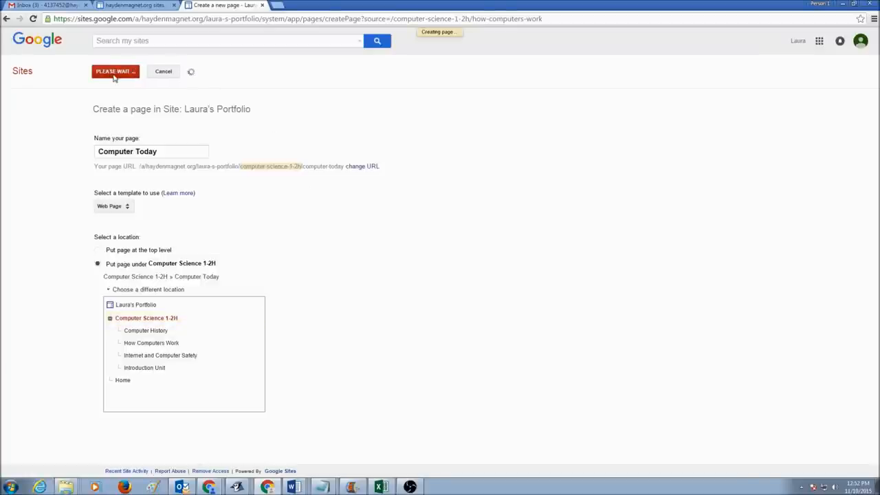
pyautogui.click(115, 71)
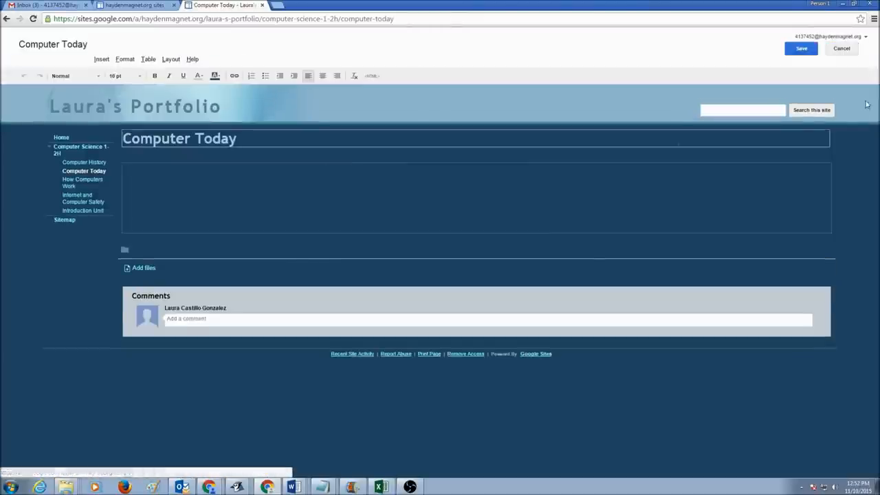
pyautogui.click(800, 48)
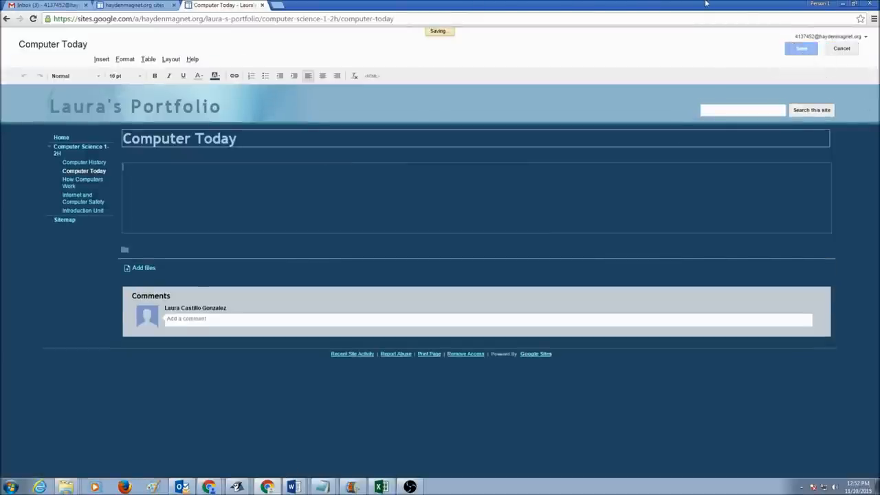
pyautogui.click(800, 48)
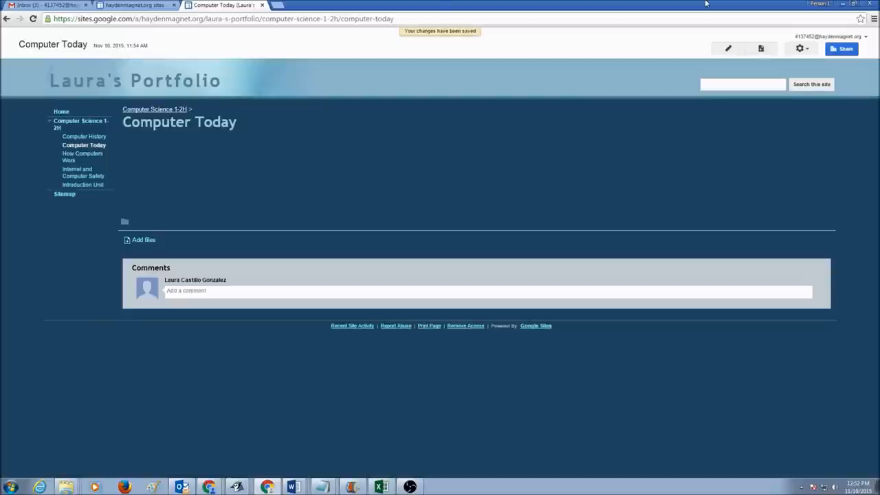
pyautogui.moveTo(218, 266)
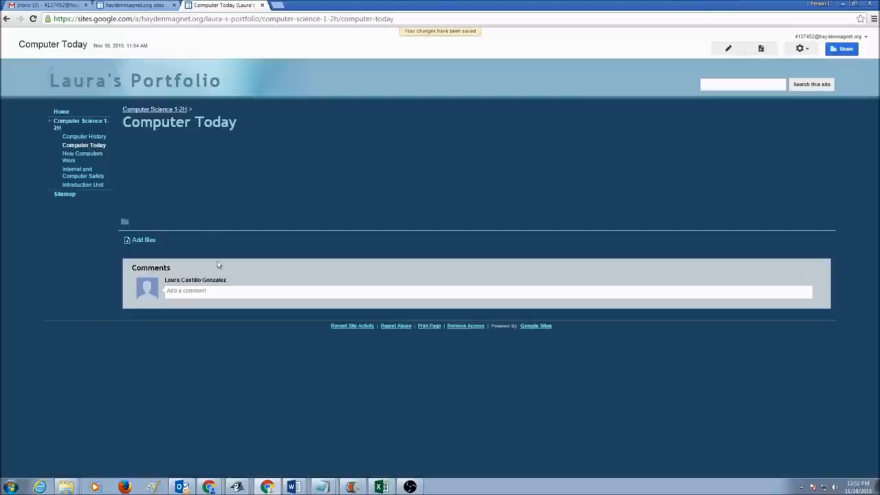
pyautogui.moveTo(217, 187)
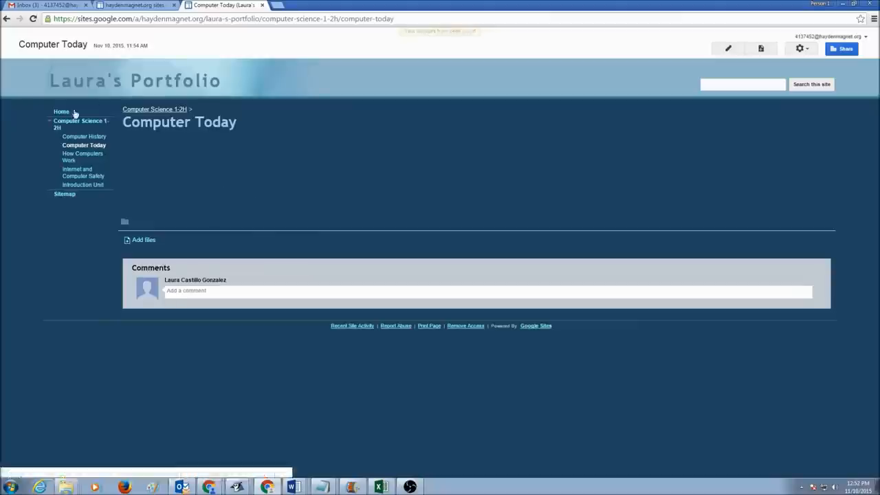
# Visit Home, Computer Science 1-2H and its Introduction Unit subpage.
pyautogui.click(60, 111)
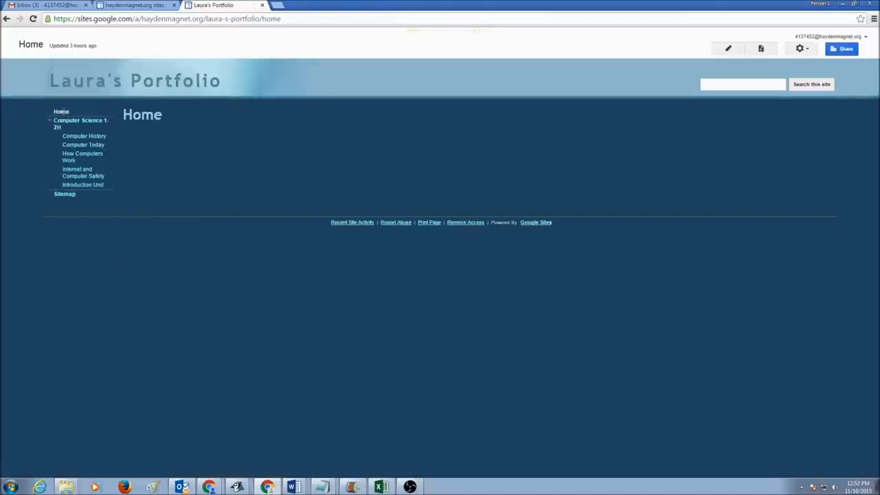
pyautogui.click(79, 124)
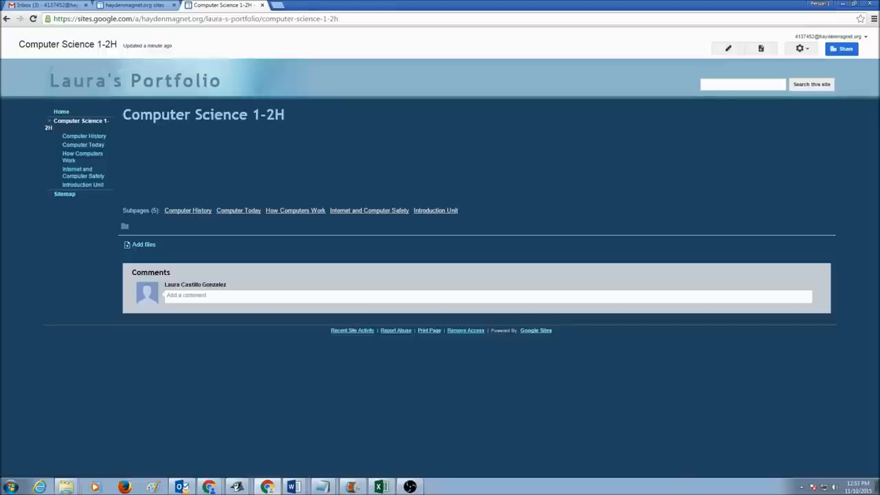
pyautogui.moveTo(84, 138)
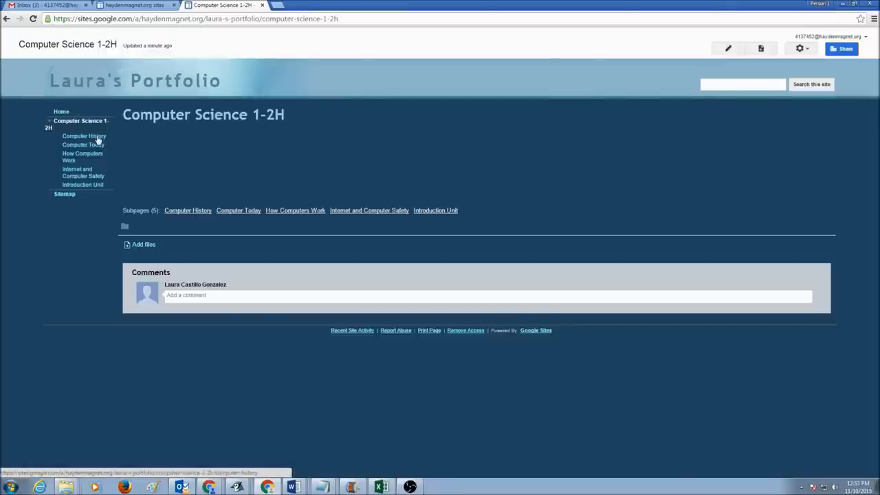
pyautogui.moveTo(82, 184)
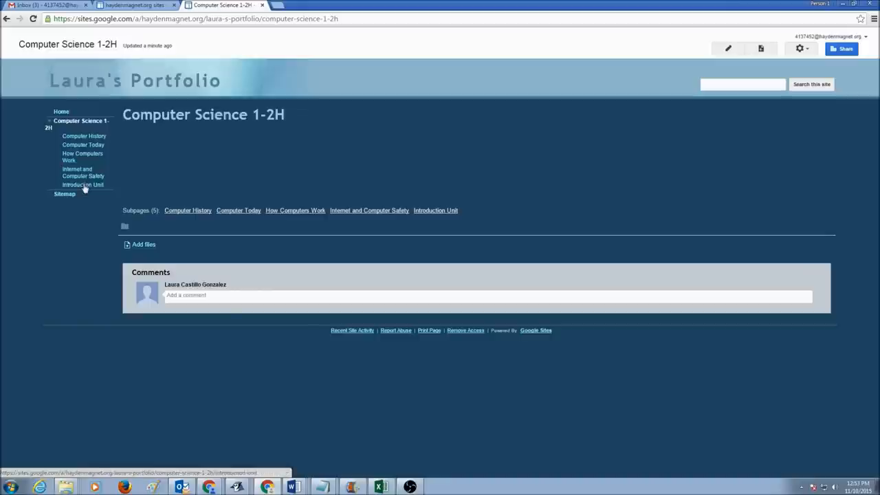
pyautogui.click(82, 184)
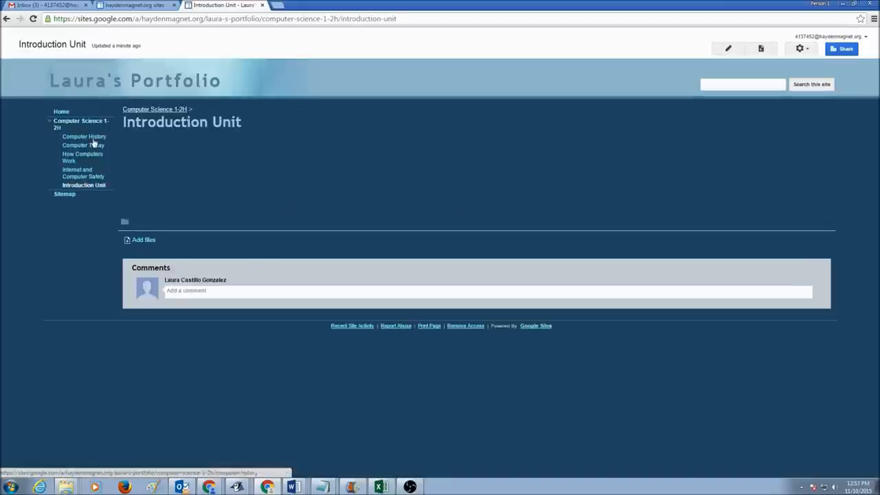
# Visit Computer History, Internet and Computer Safety, Computer Today, then How Computers Work.
pyautogui.click(84, 136)
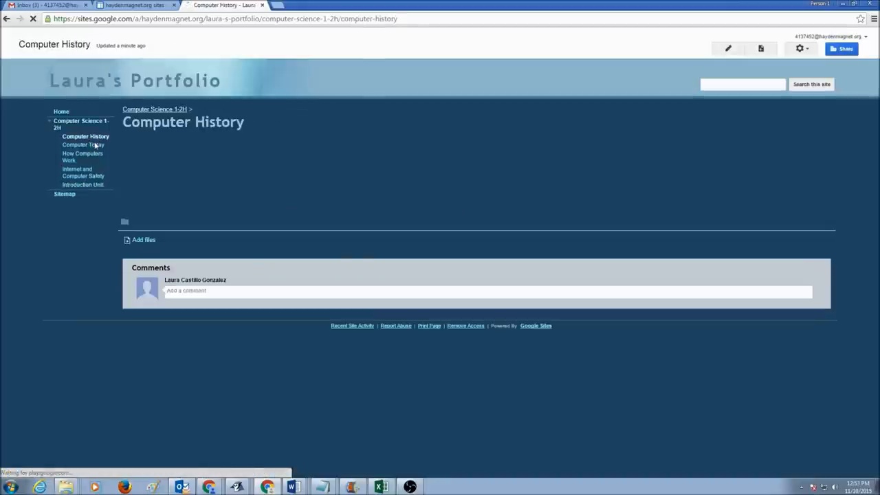
pyautogui.moveTo(77, 172)
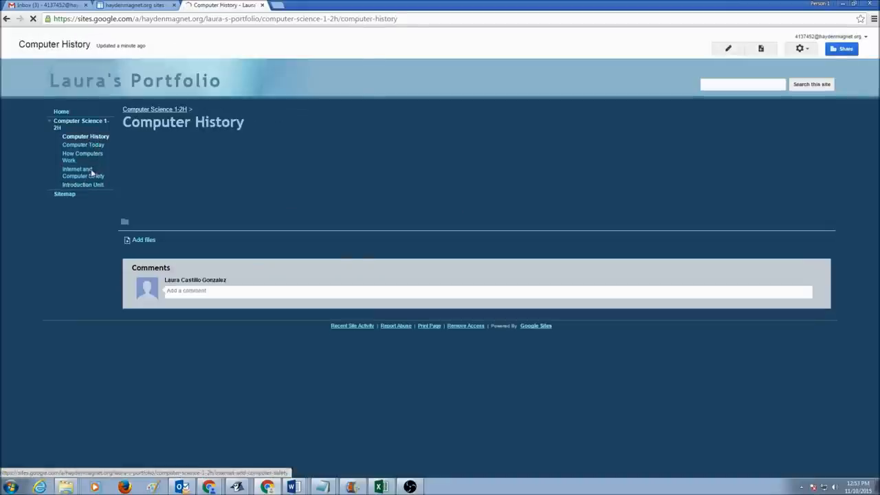
pyautogui.click(77, 172)
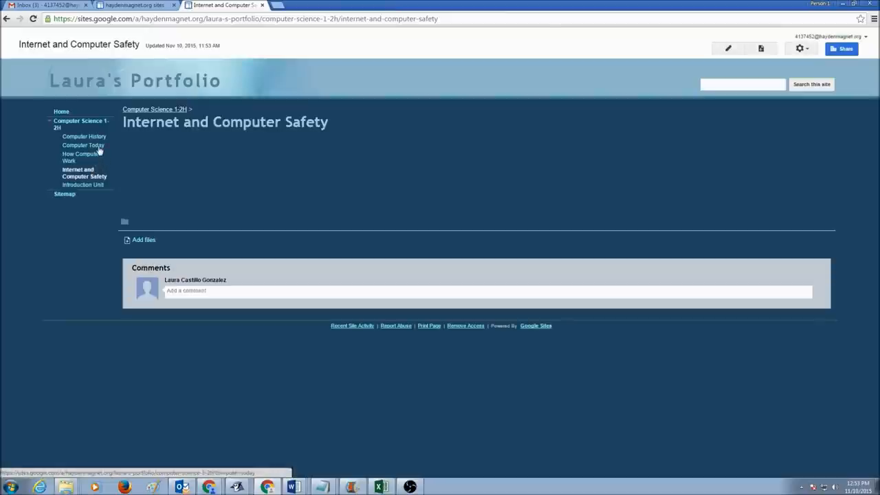
pyautogui.click(83, 146)
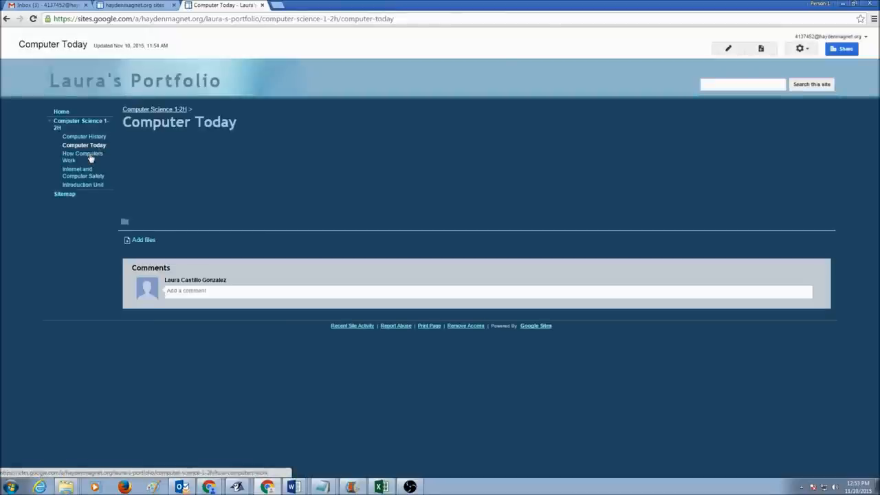
pyautogui.click(82, 157)
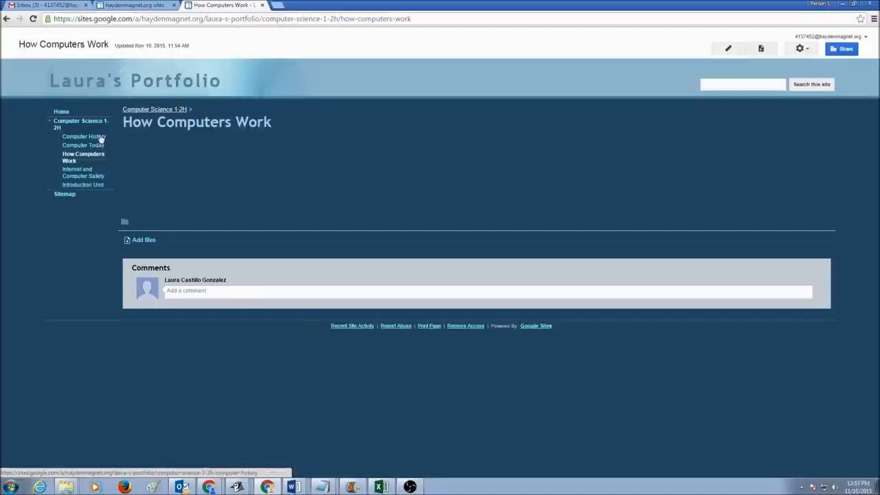
pyautogui.moveTo(53, 161)
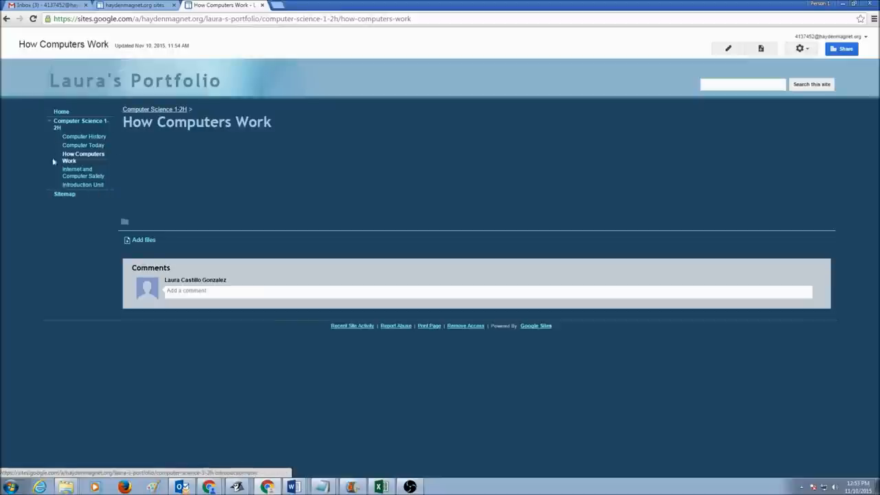
pyautogui.moveTo(80, 130)
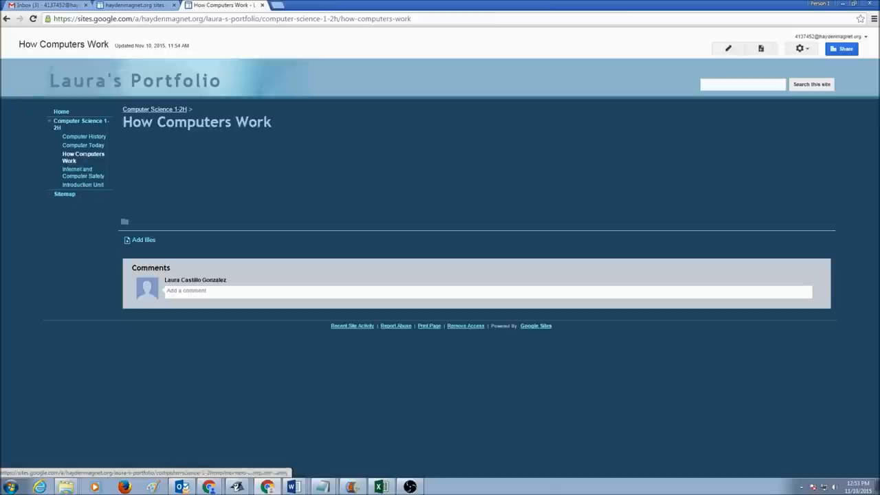
pyautogui.moveTo(597, 205)
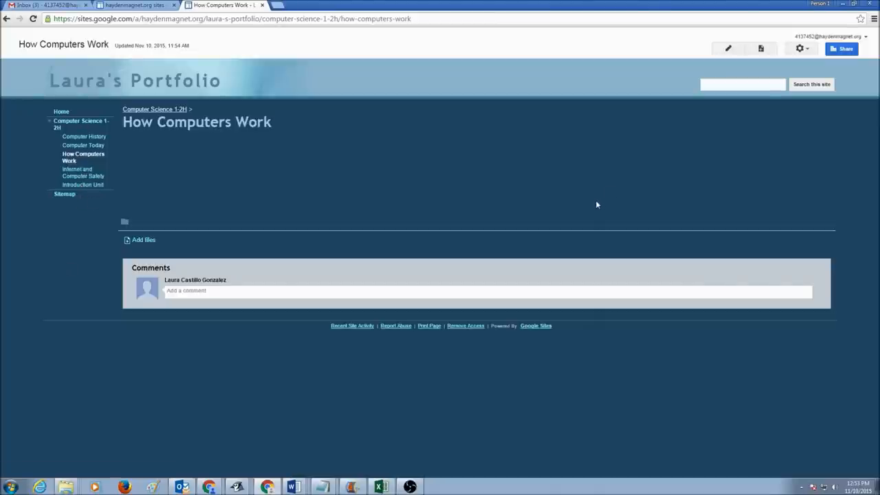
pyautogui.moveTo(751, 159)
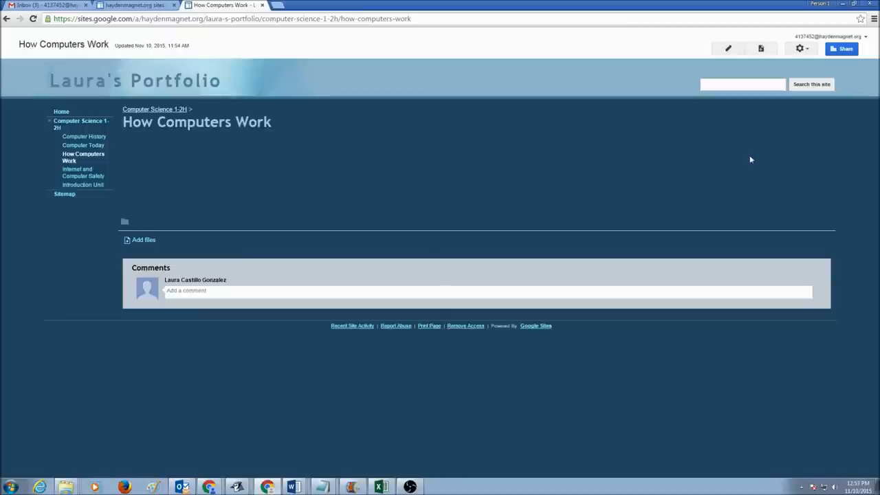
pyautogui.moveTo(756, 154)
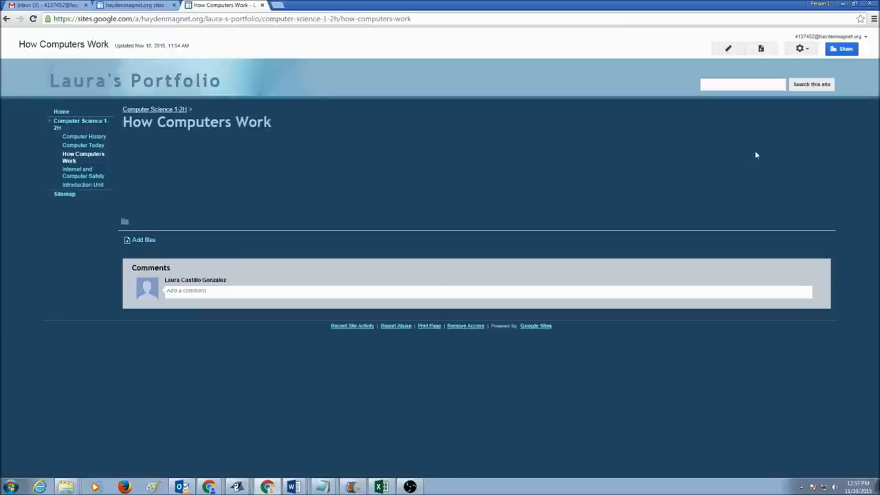